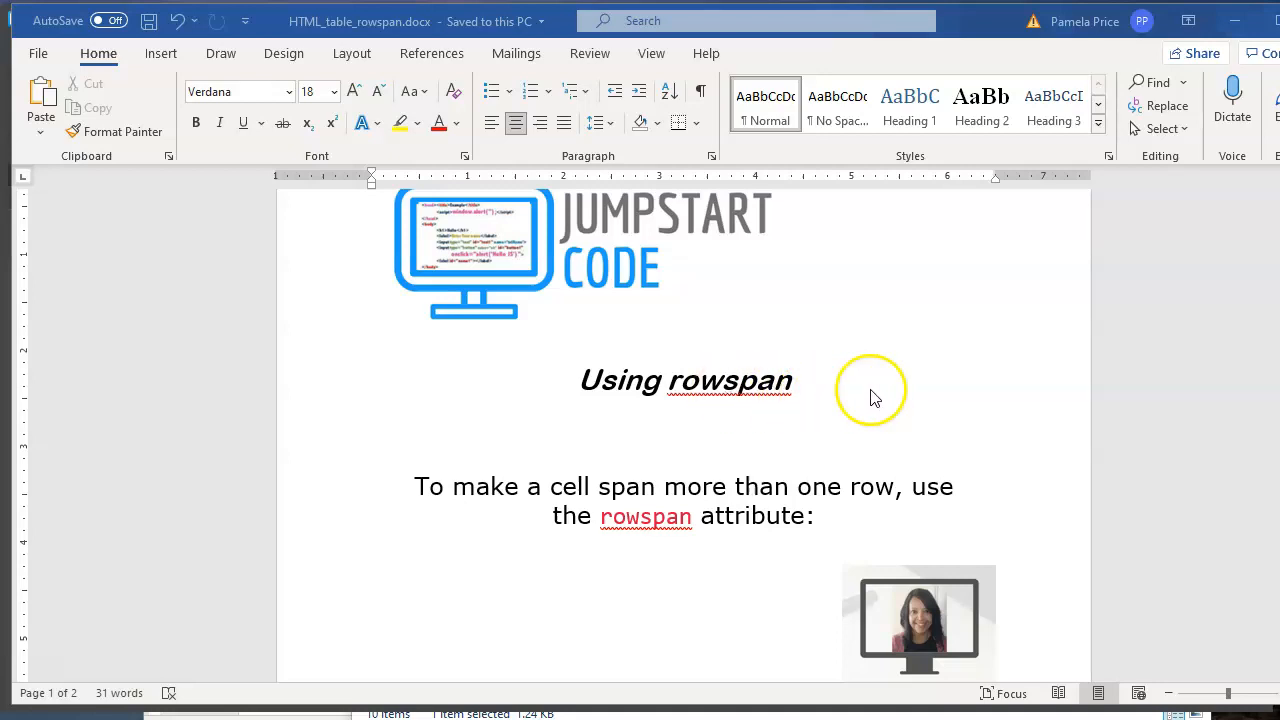
mouse_move(1224, 22)
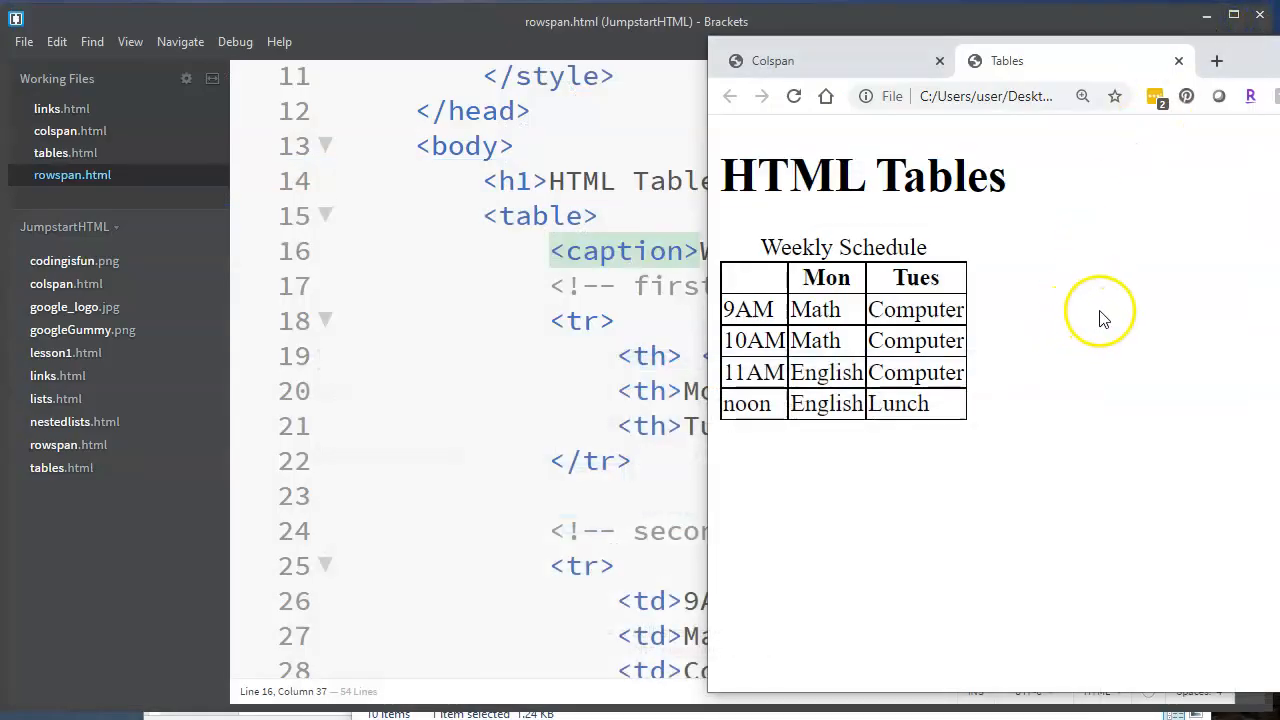
mouse_move(1050, 280)
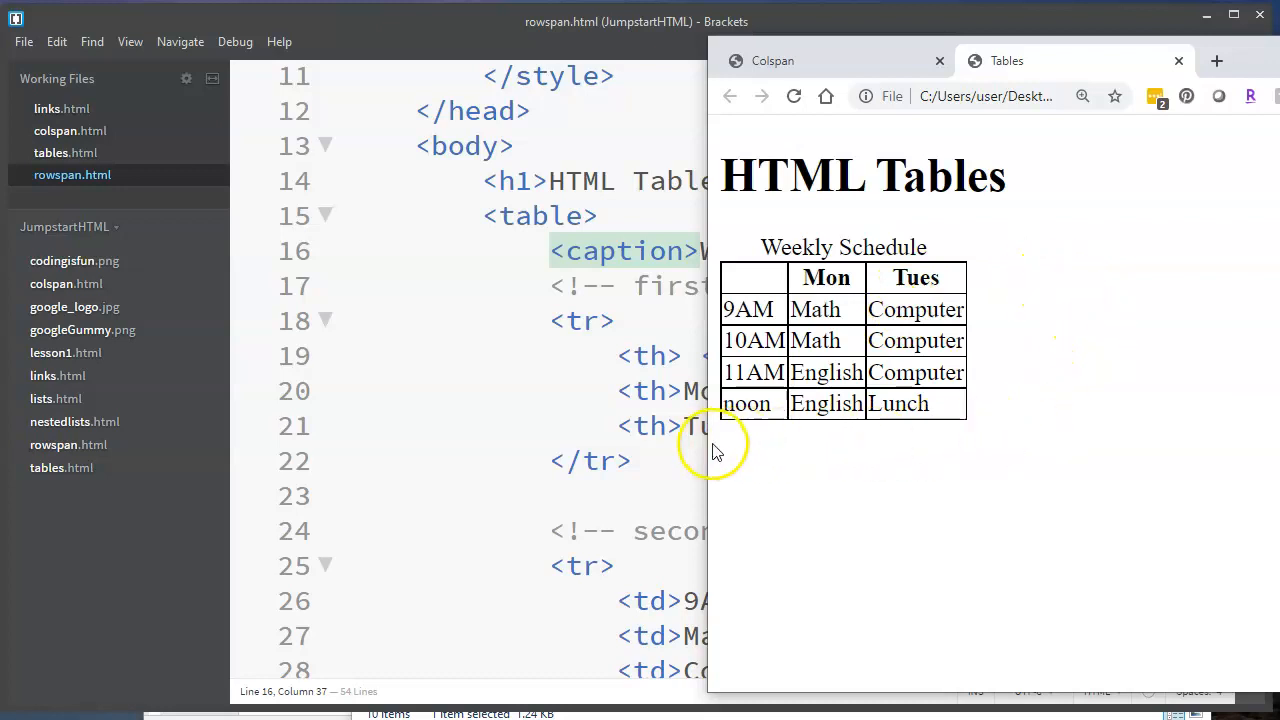
mouse_move(1032, 302)
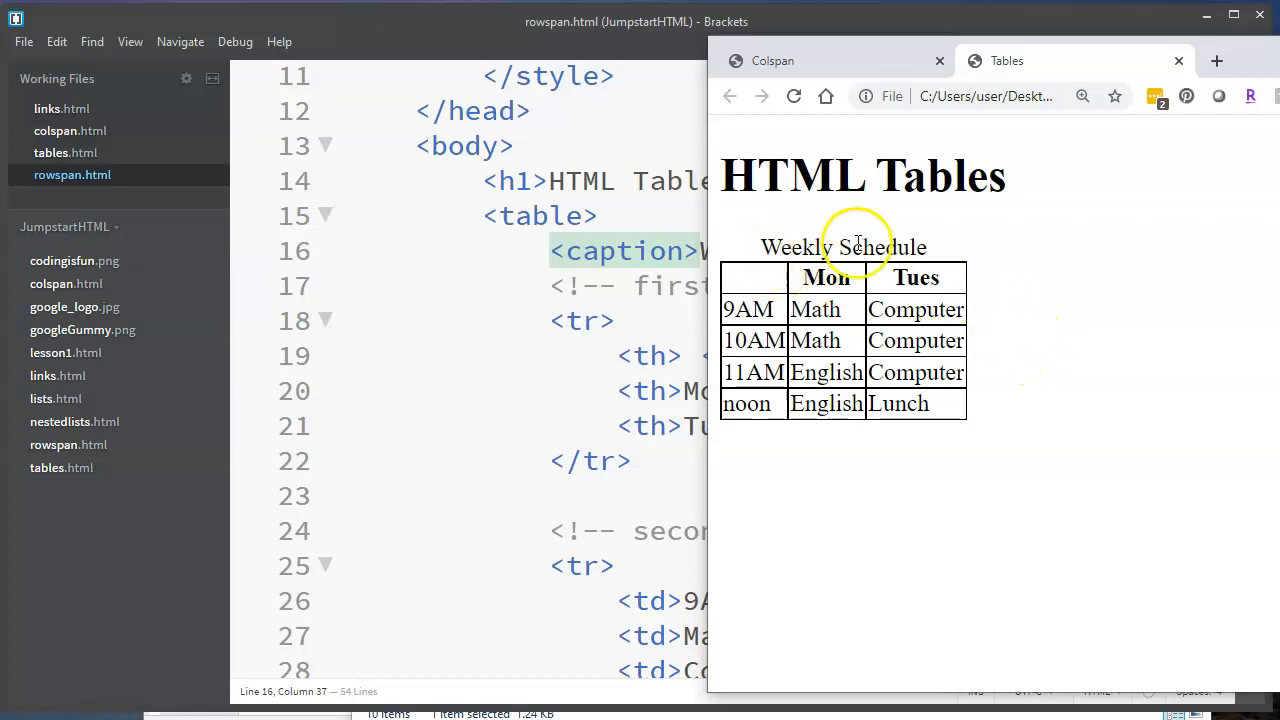
mouse_move(936, 268)
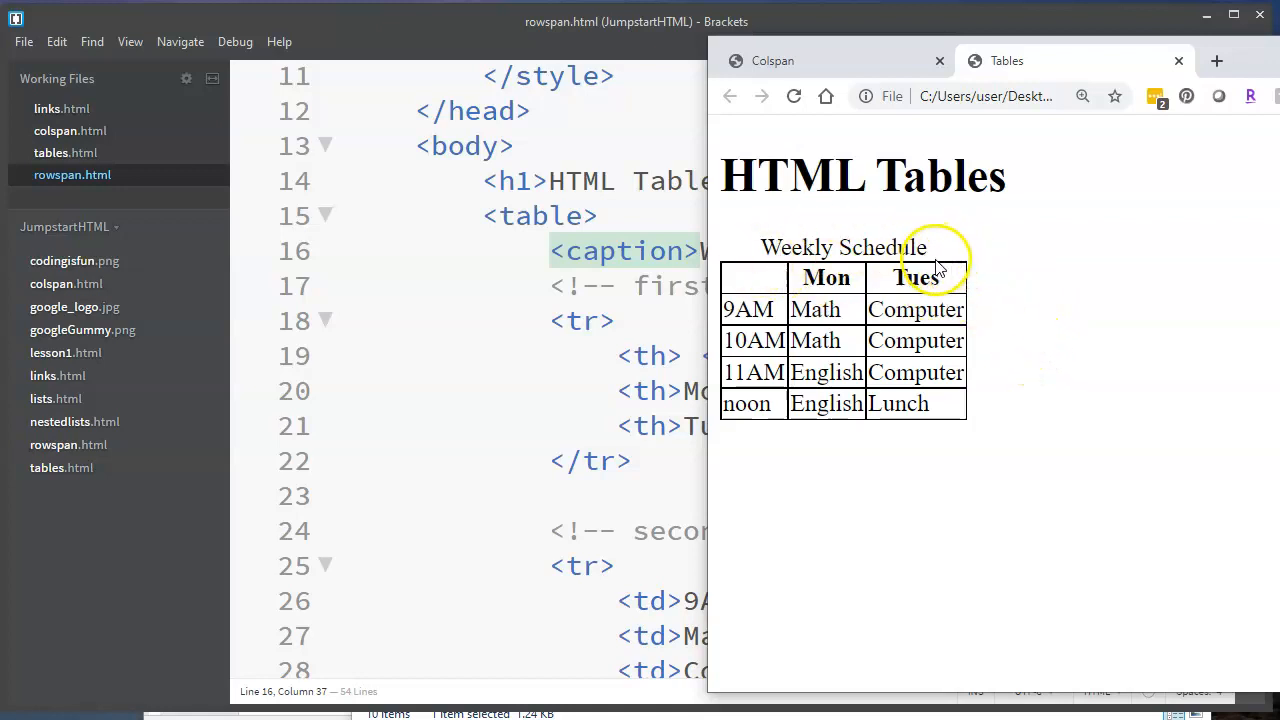
mouse_move(756, 348)
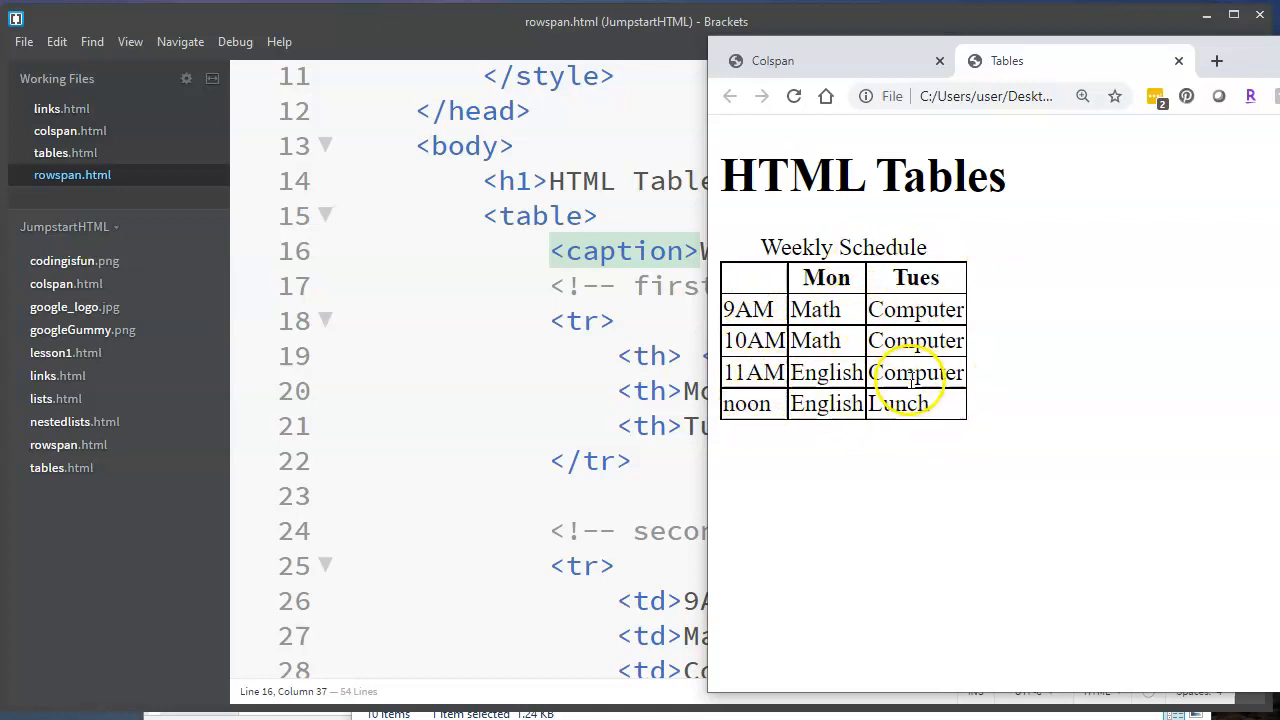
mouse_move(896, 212)
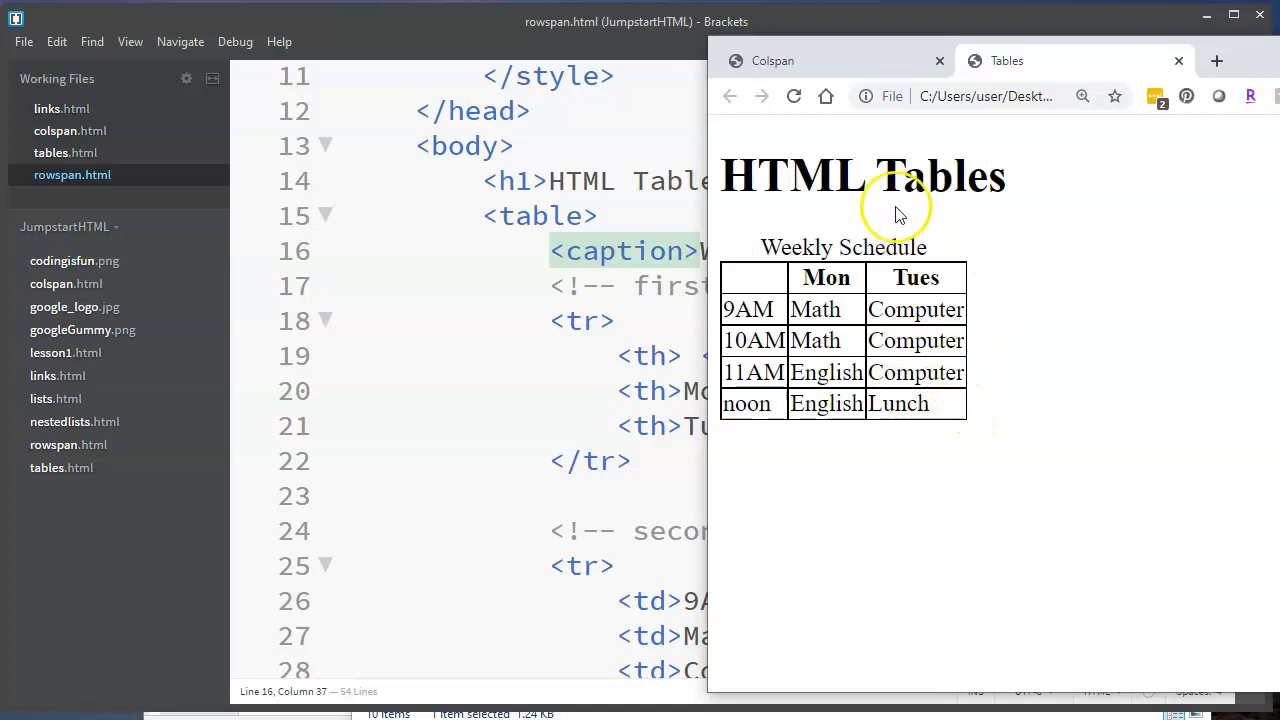
mouse_move(920, 368)
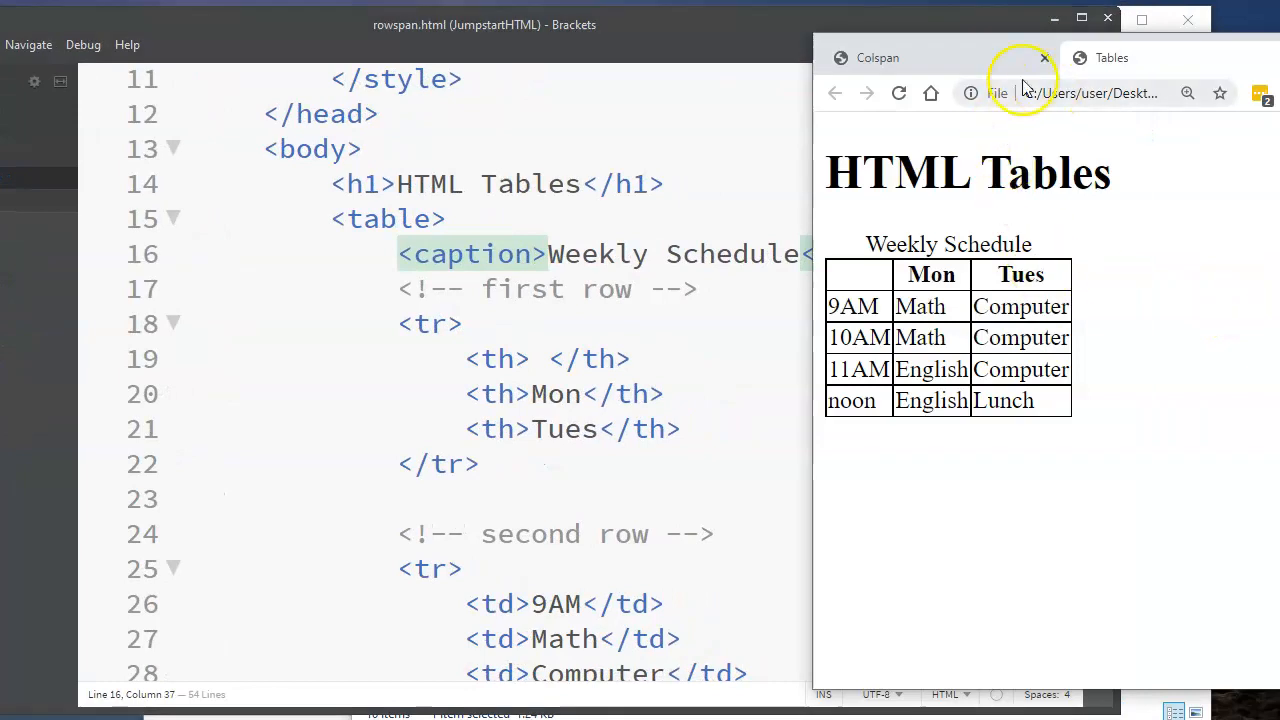
Step: Close the Colspan page in Chrome, leaving only the Tables preview beside the code
click(1044, 56)
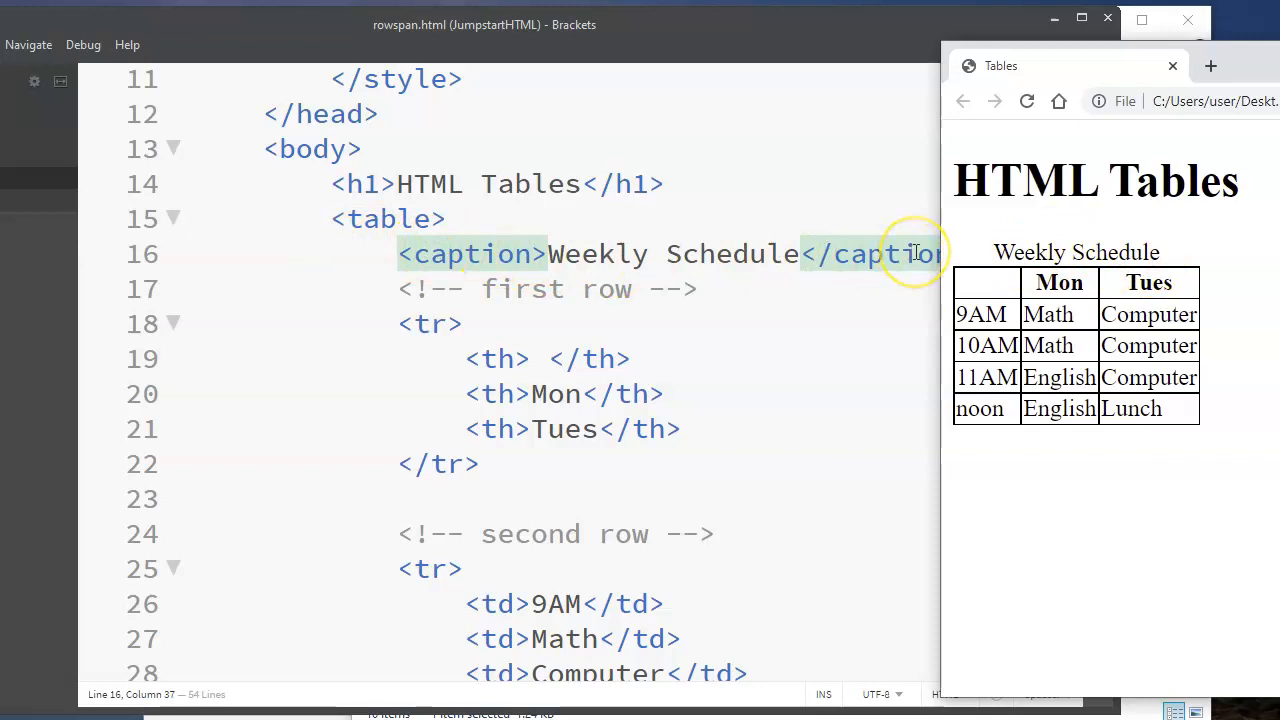
mouse_move(436, 316)
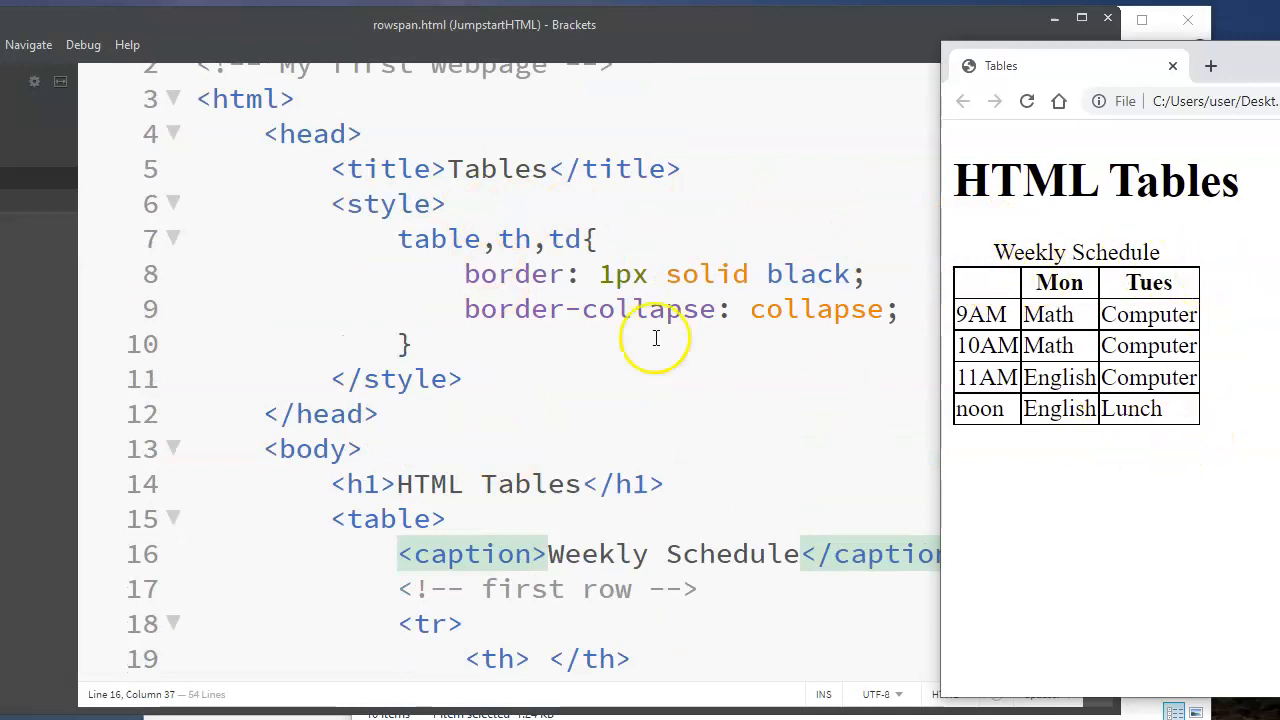
mouse_move(340, 204)
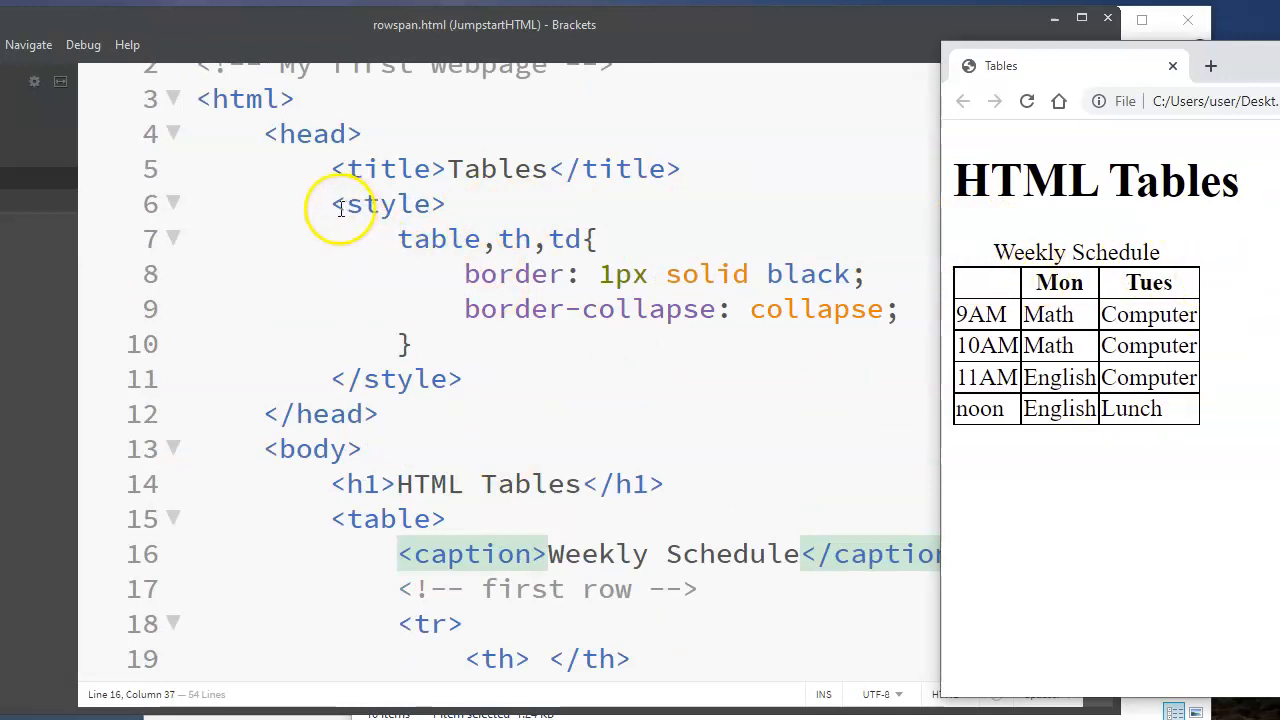
mouse_move(334, 206)
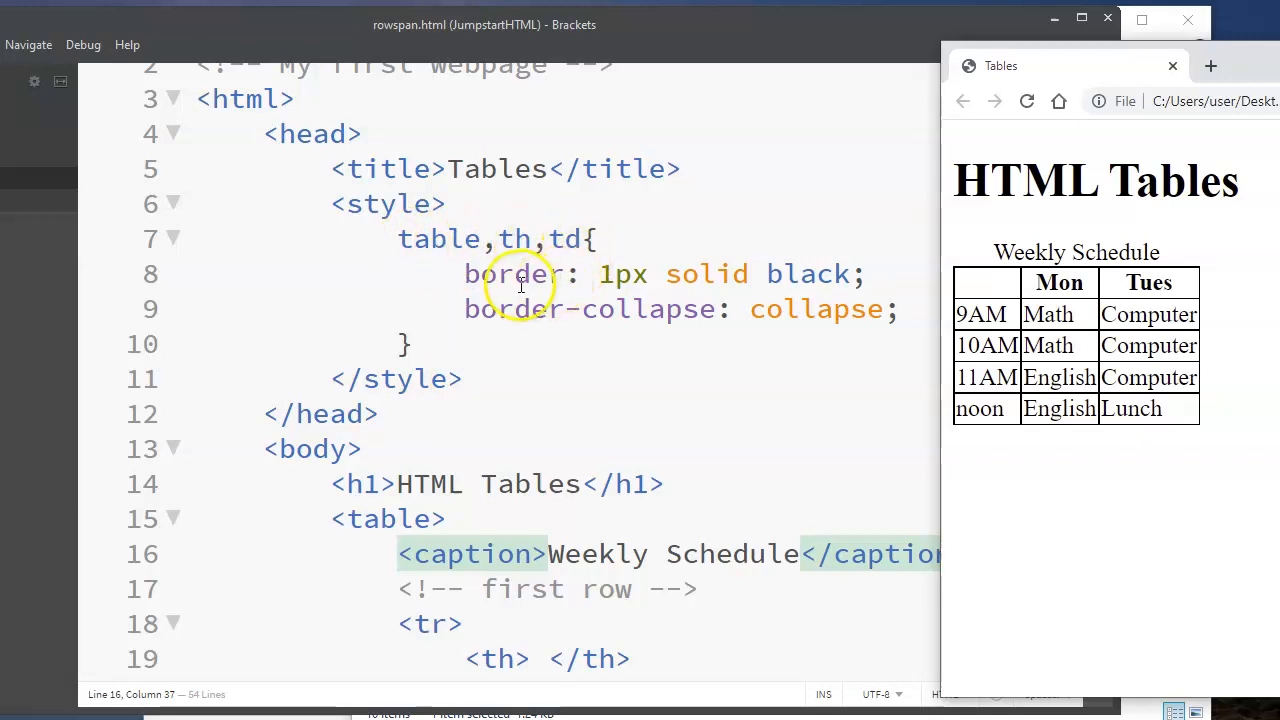
mouse_move(872, 284)
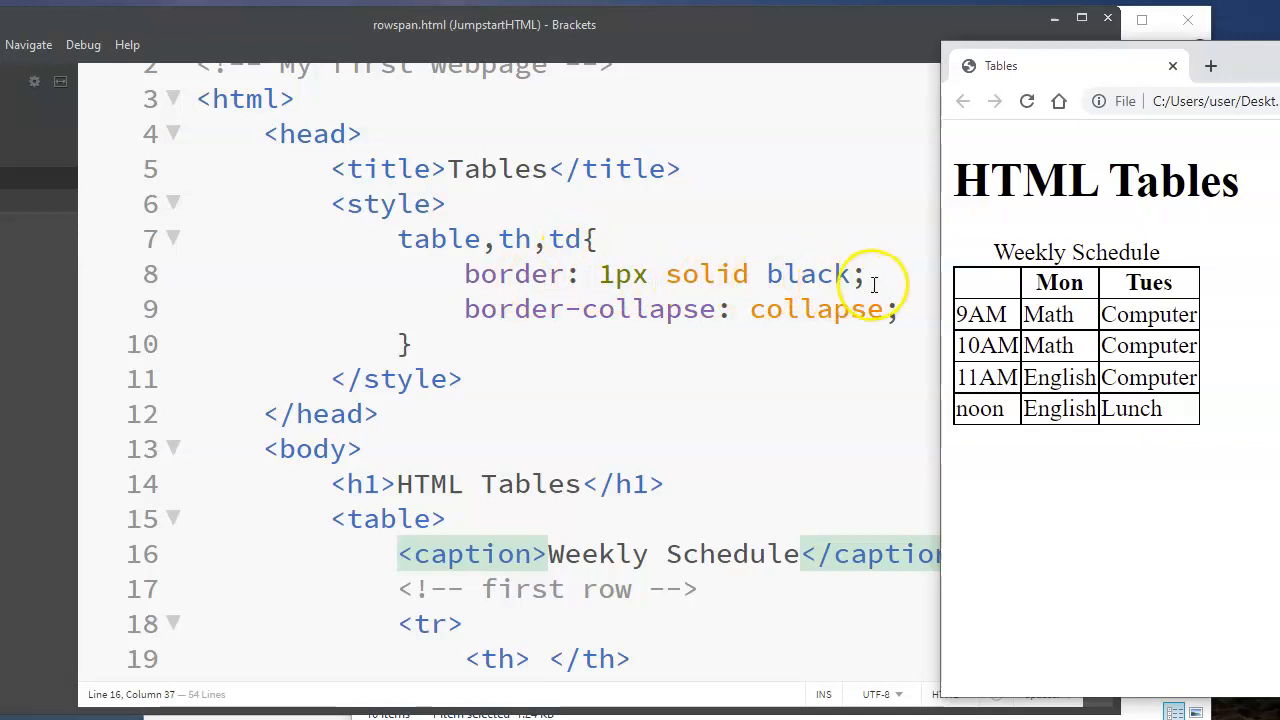
mouse_move(912, 340)
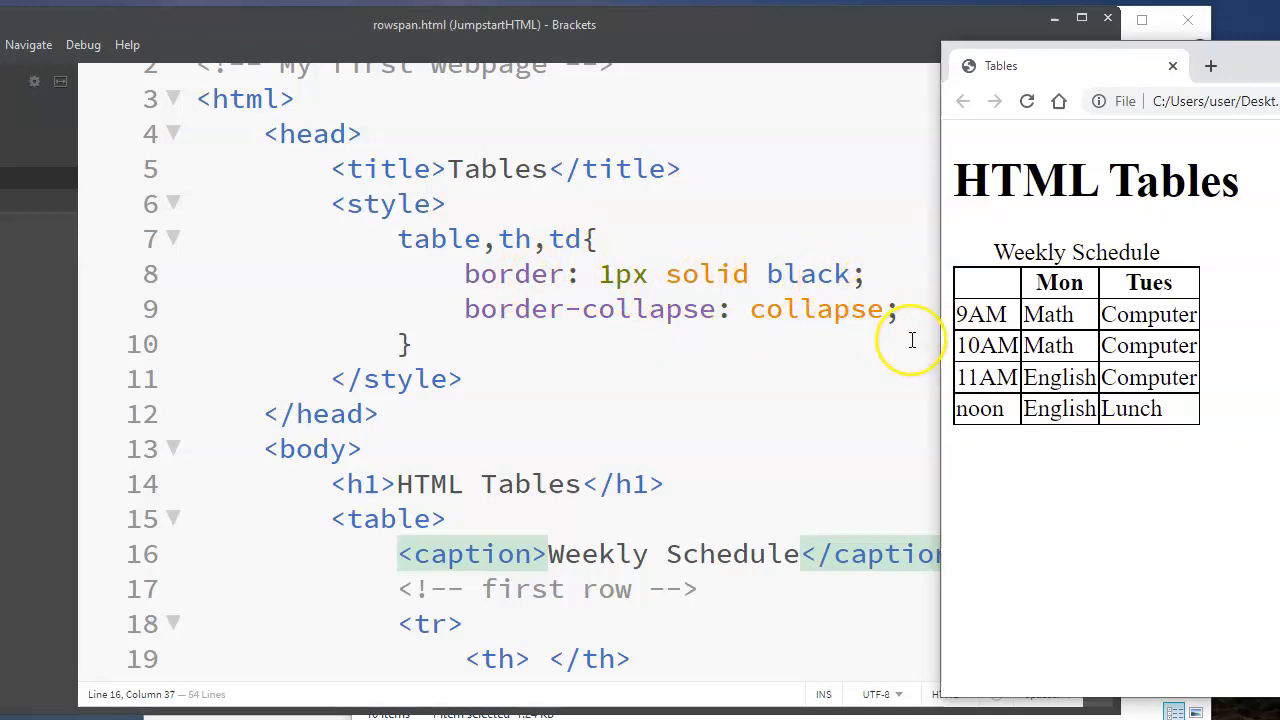
mouse_move(744, 346)
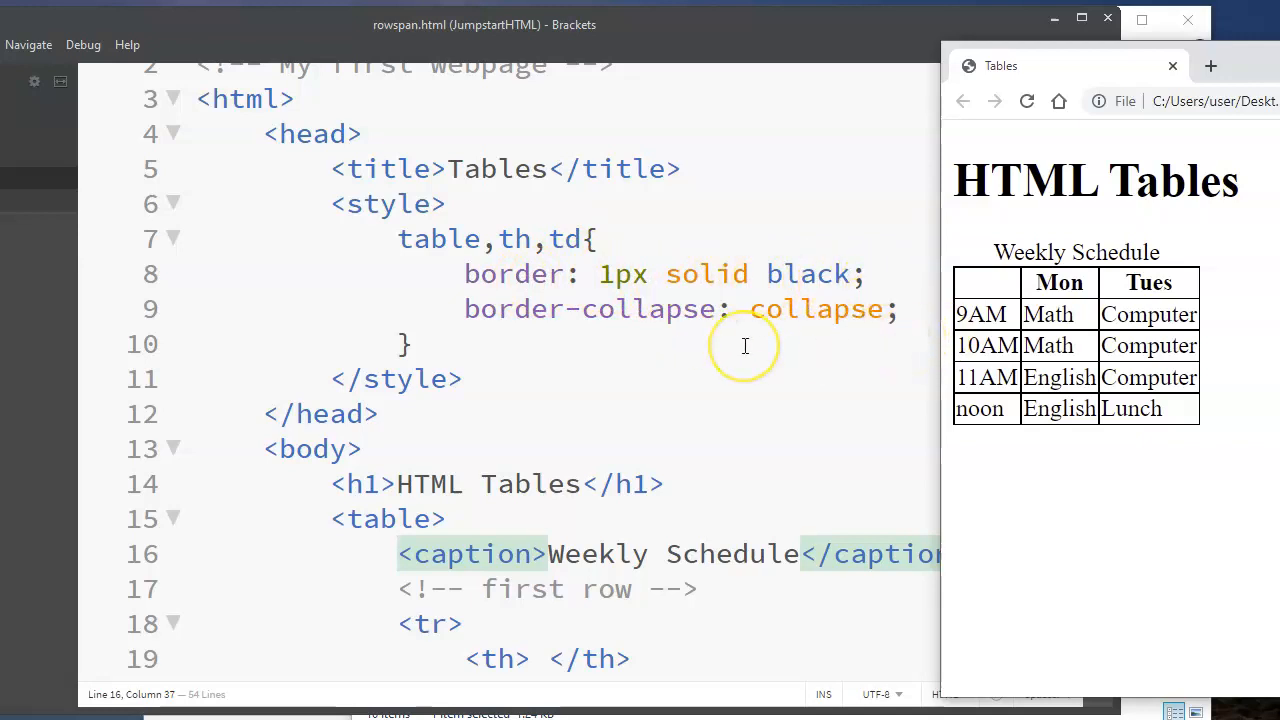
scroll(down, 3)
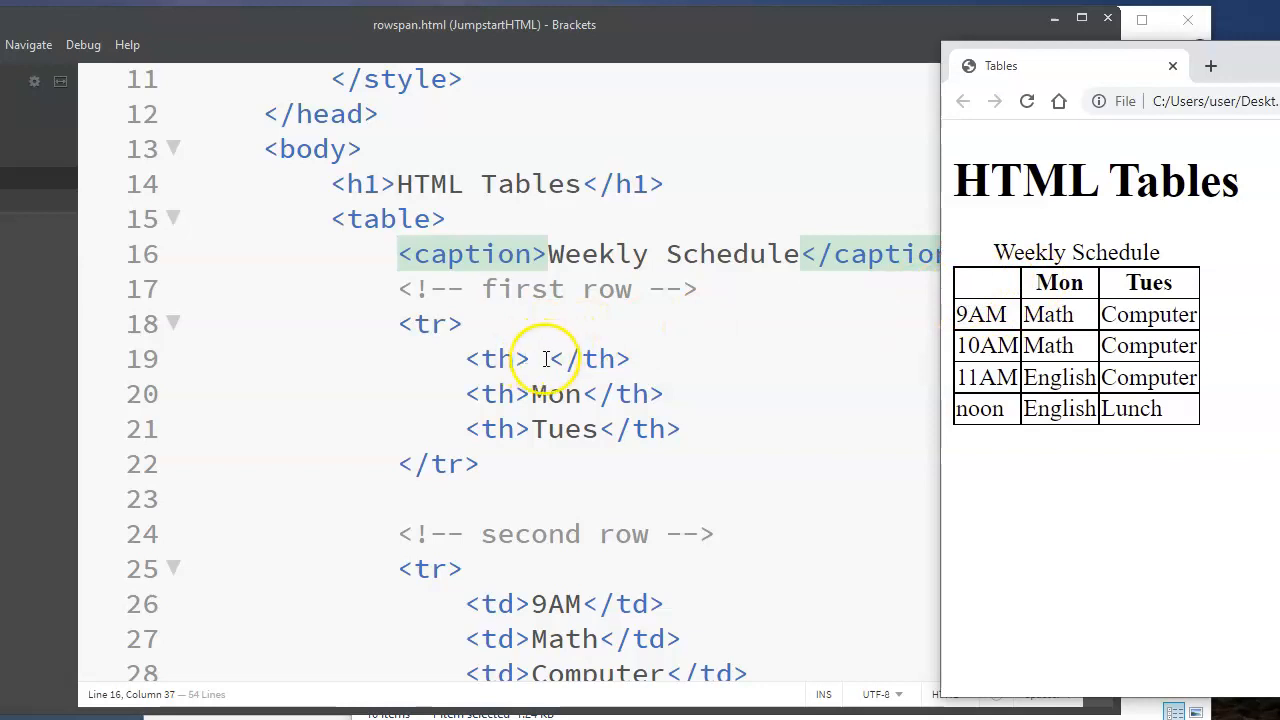
click(540, 358)
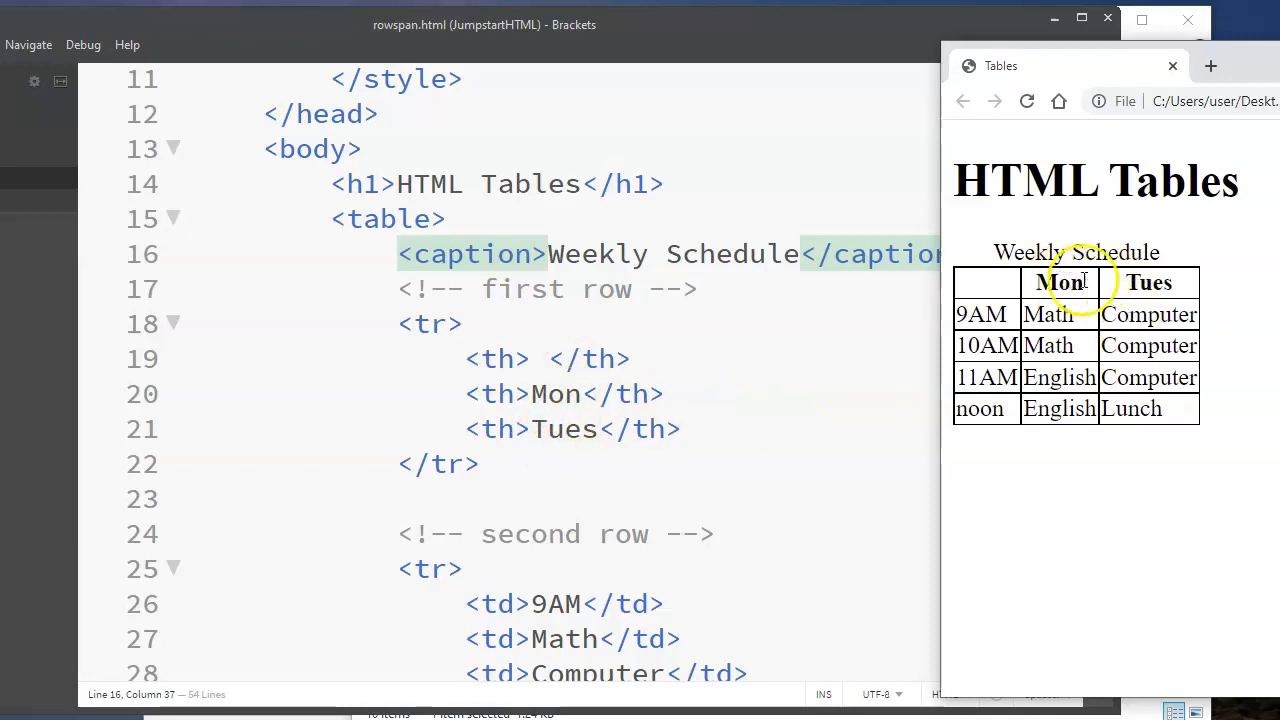
mouse_move(990, 298)
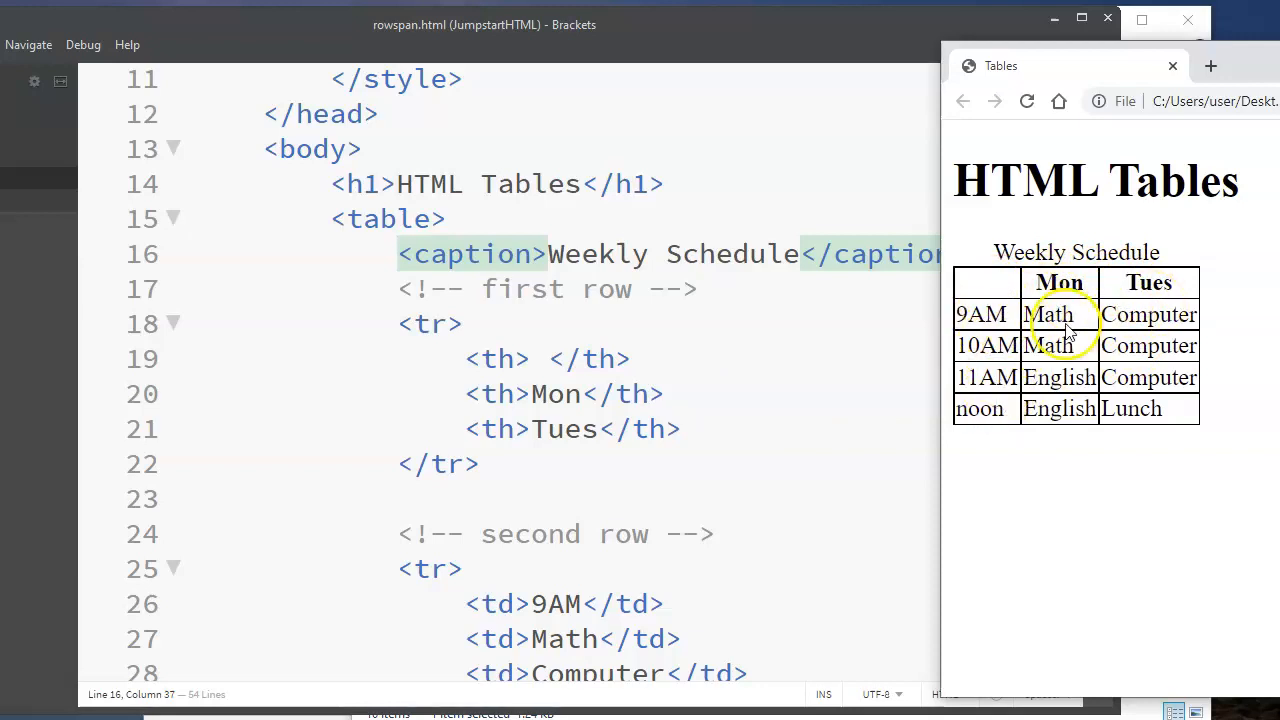
mouse_move(458, 444)
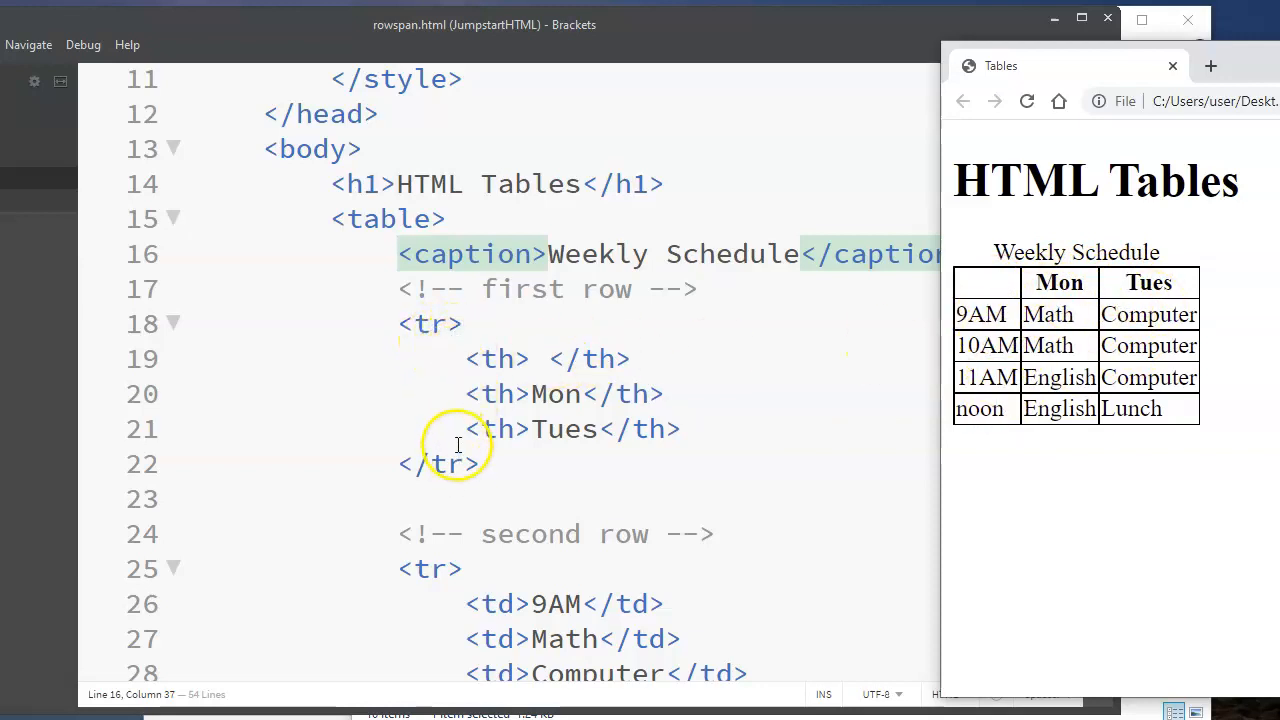
mouse_move(656, 440)
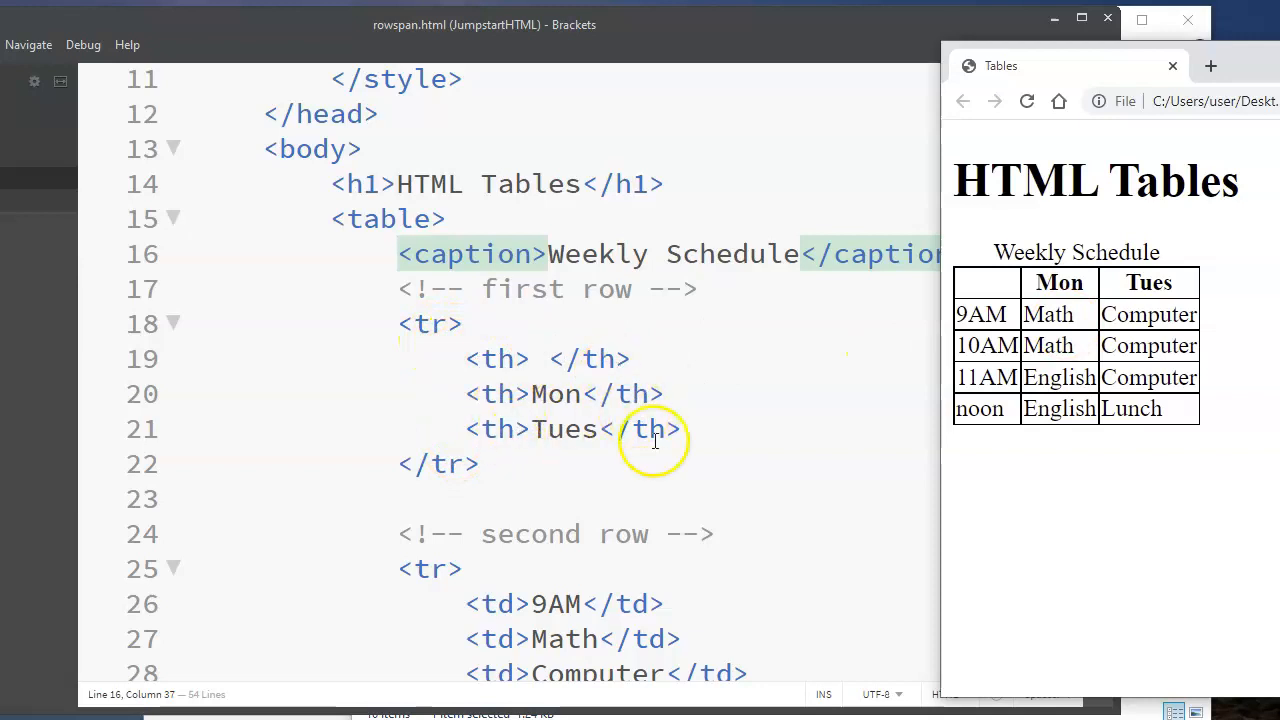
mouse_move(746, 324)
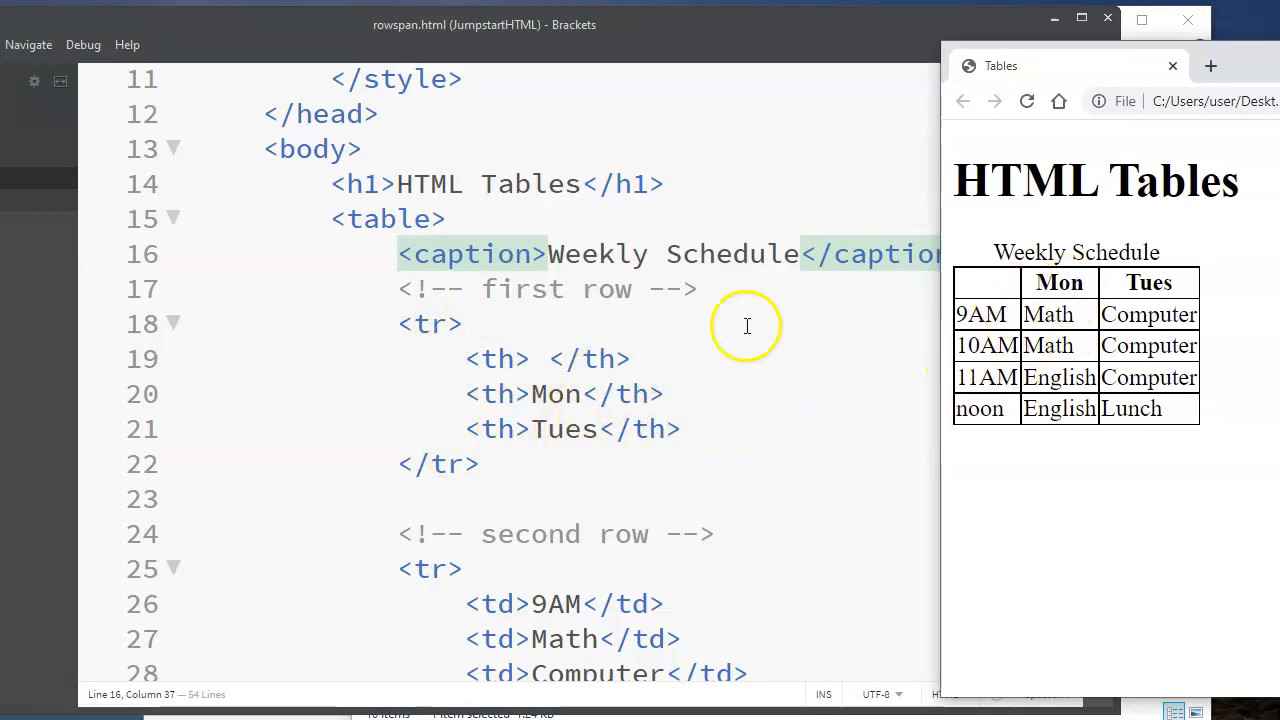
mouse_move(636, 438)
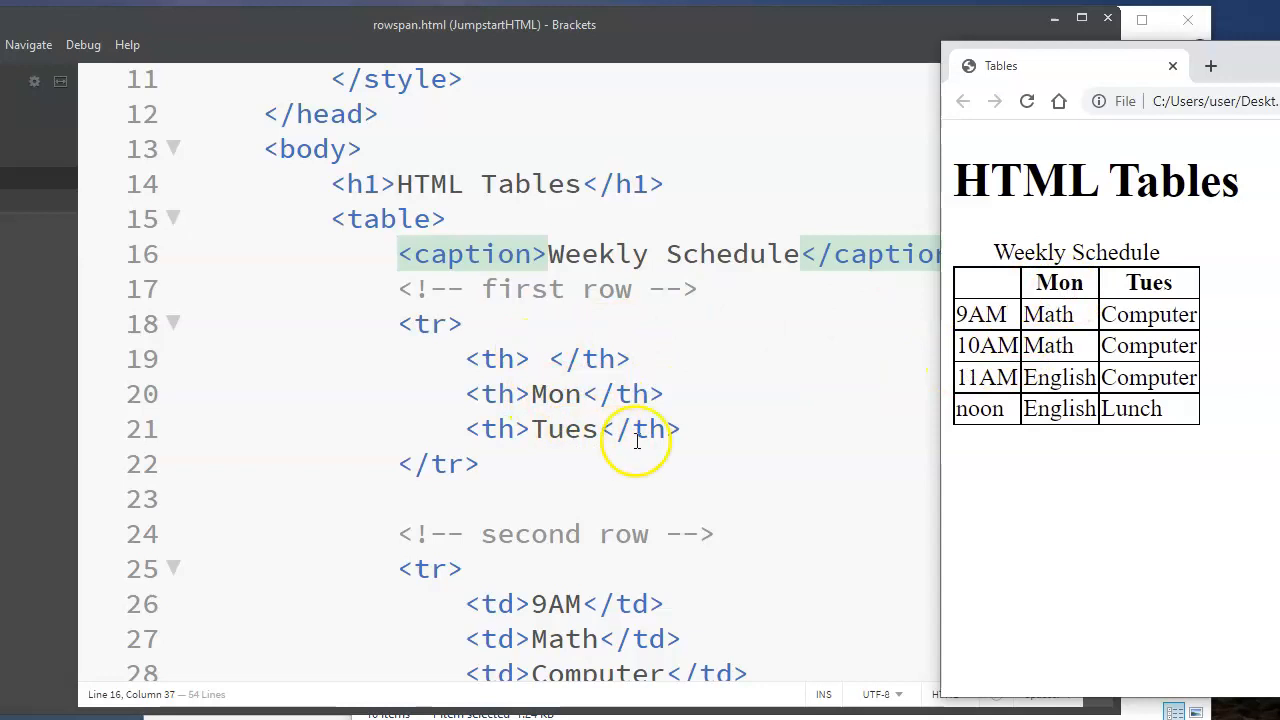
mouse_move(1138, 314)
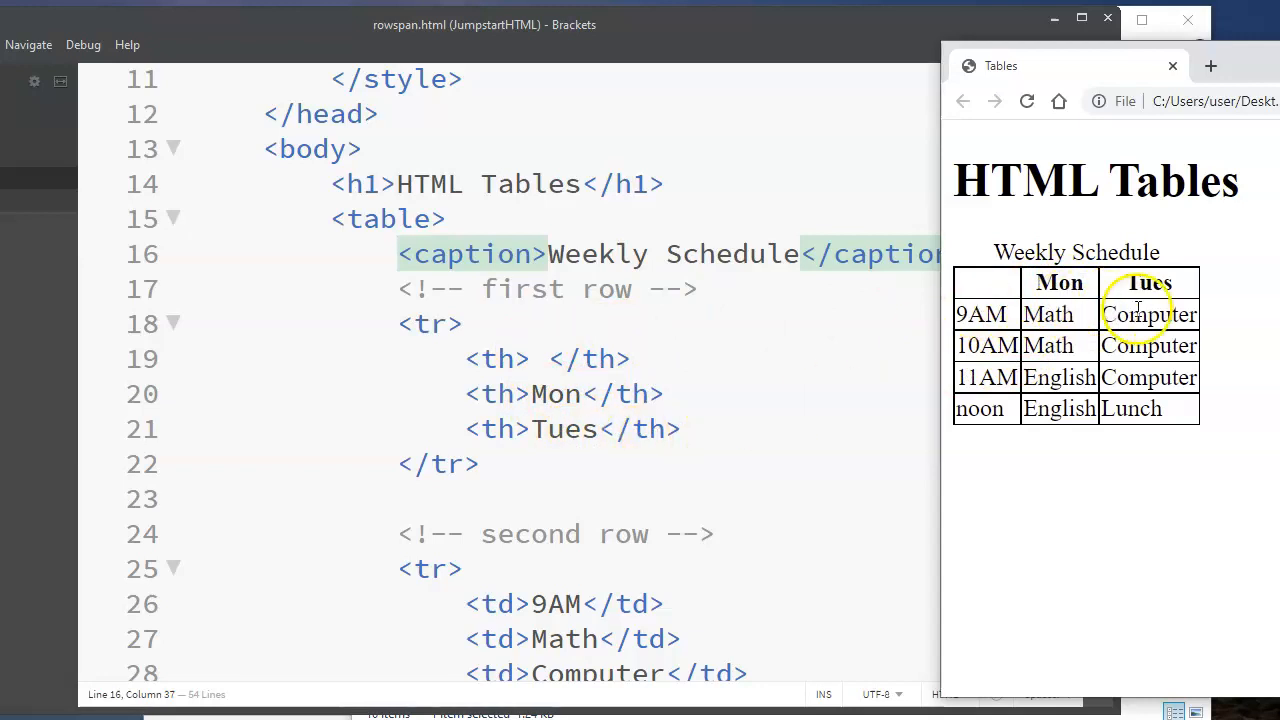
mouse_move(884, 344)
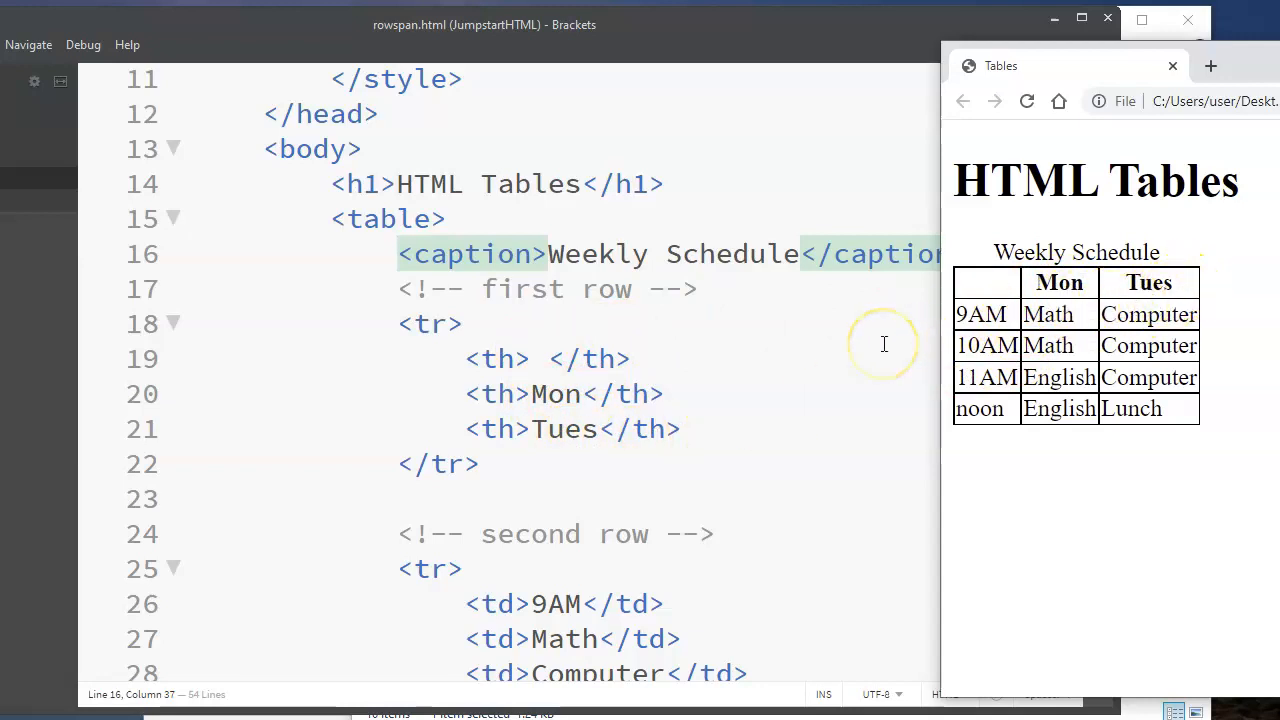
scroll(down, 3)
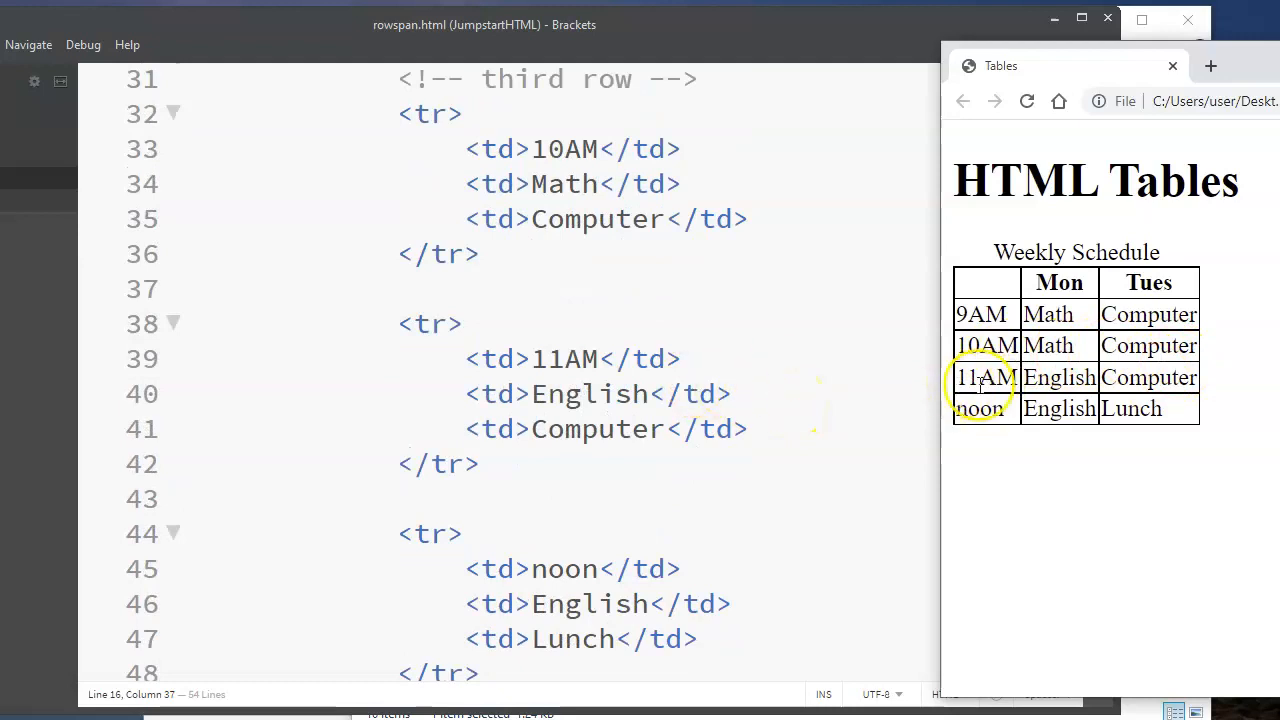
mouse_move(828, 428)
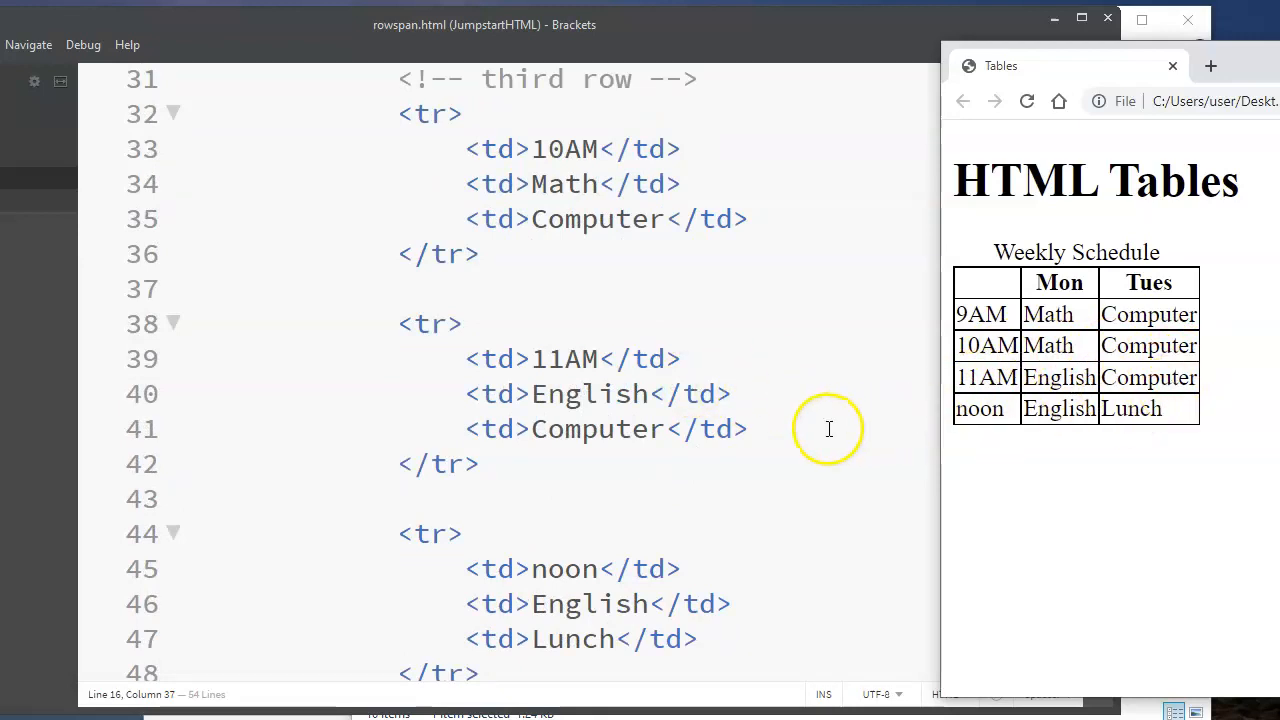
scroll(down, 3)
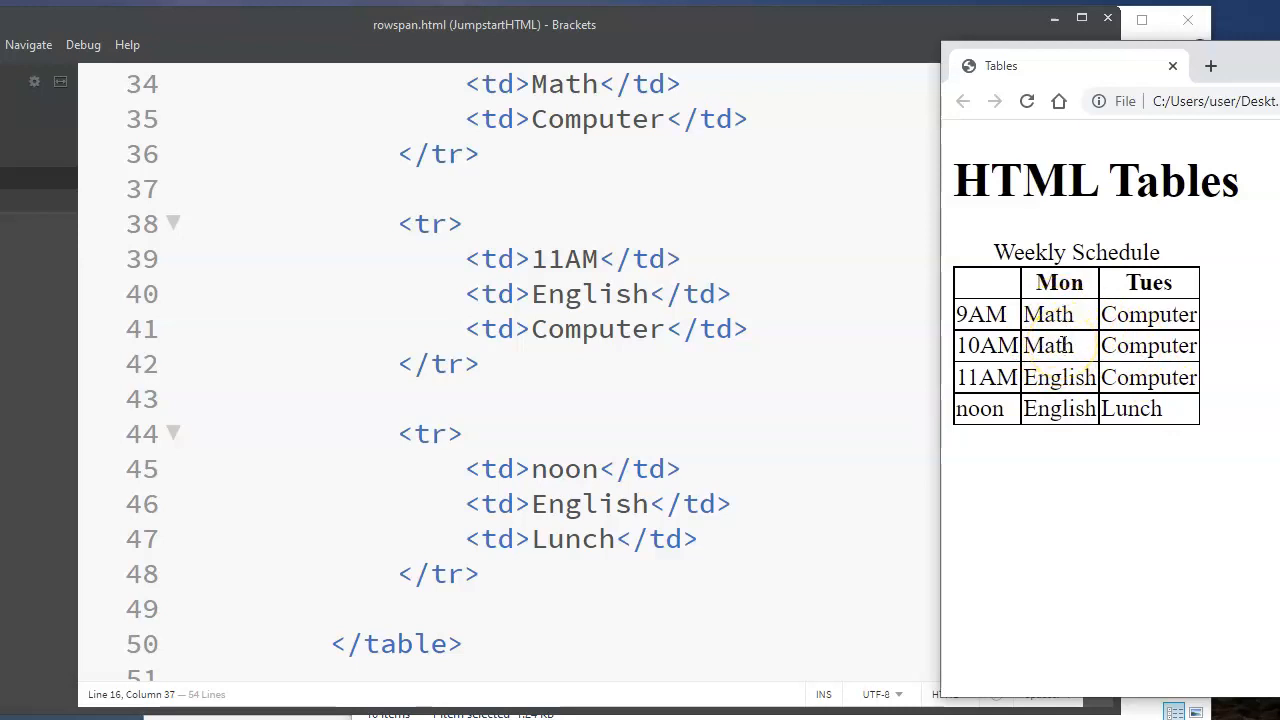
mouse_move(882, 332)
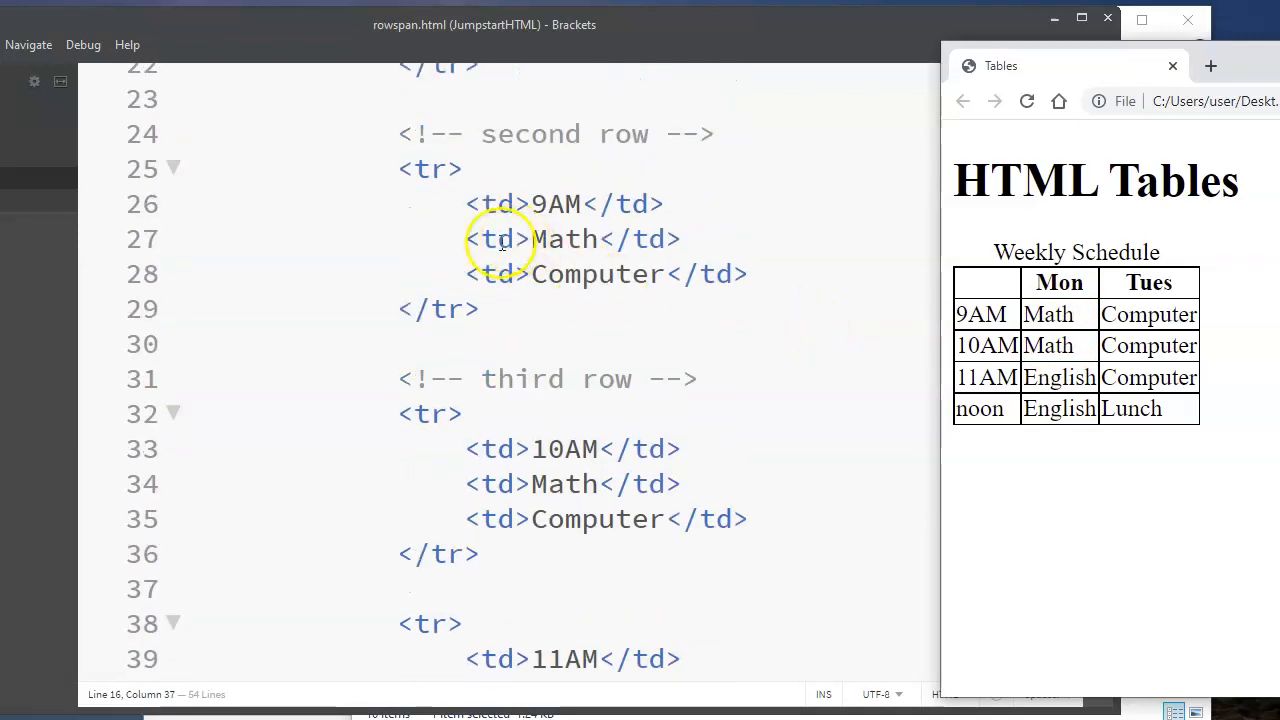
Step: Delete the 10AM row's Math <td> and give the 9AM Math <td> rowspan="2"
drag(464, 238, 684, 238)
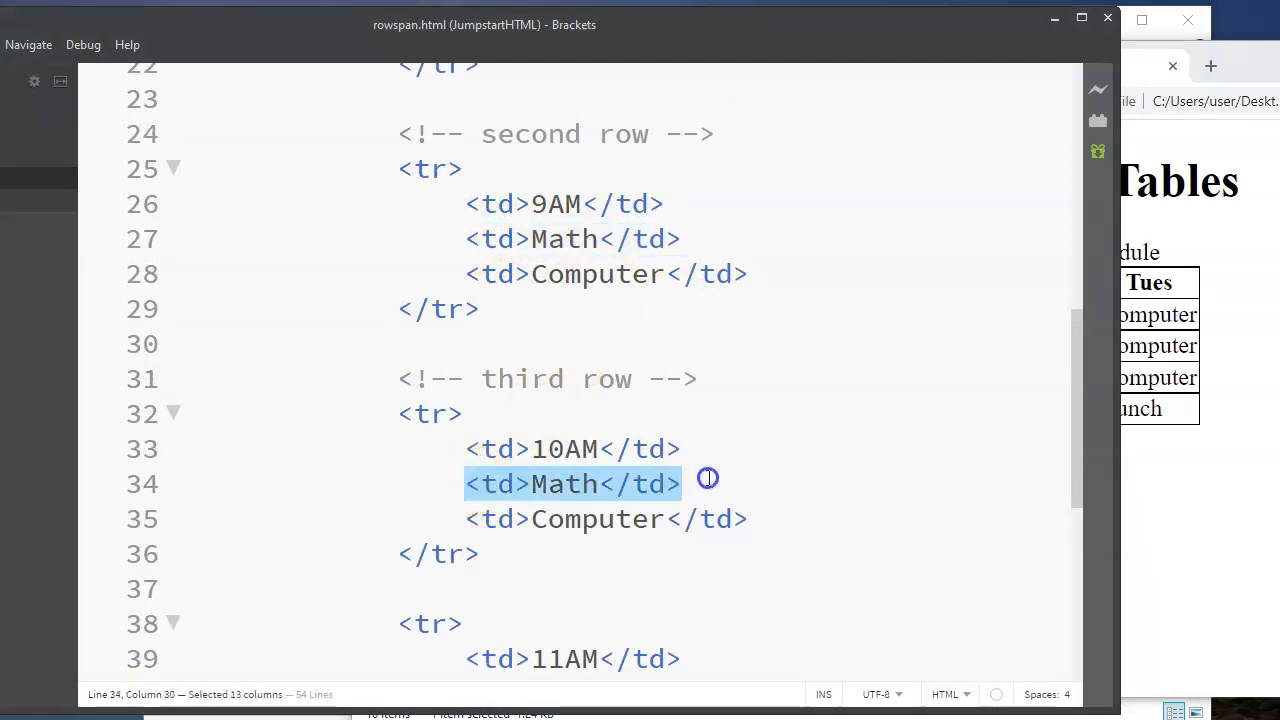
mouse_move(800, 476)
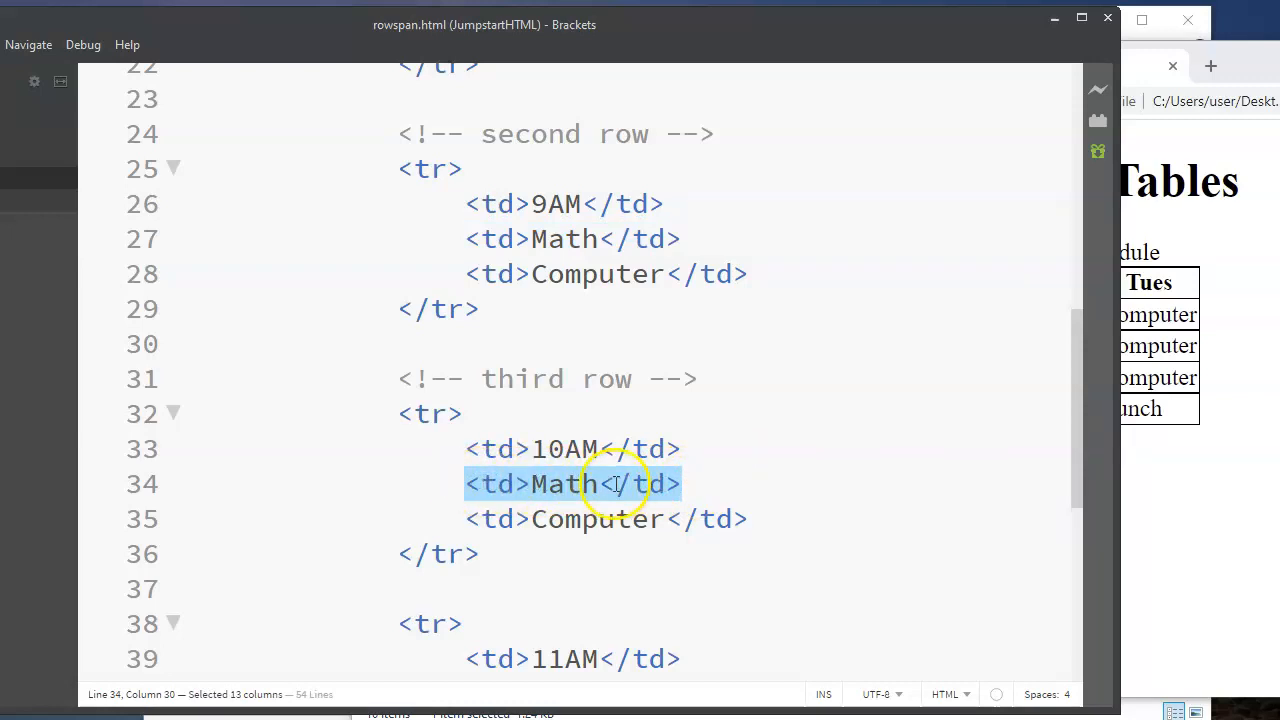
mouse_move(746, 478)
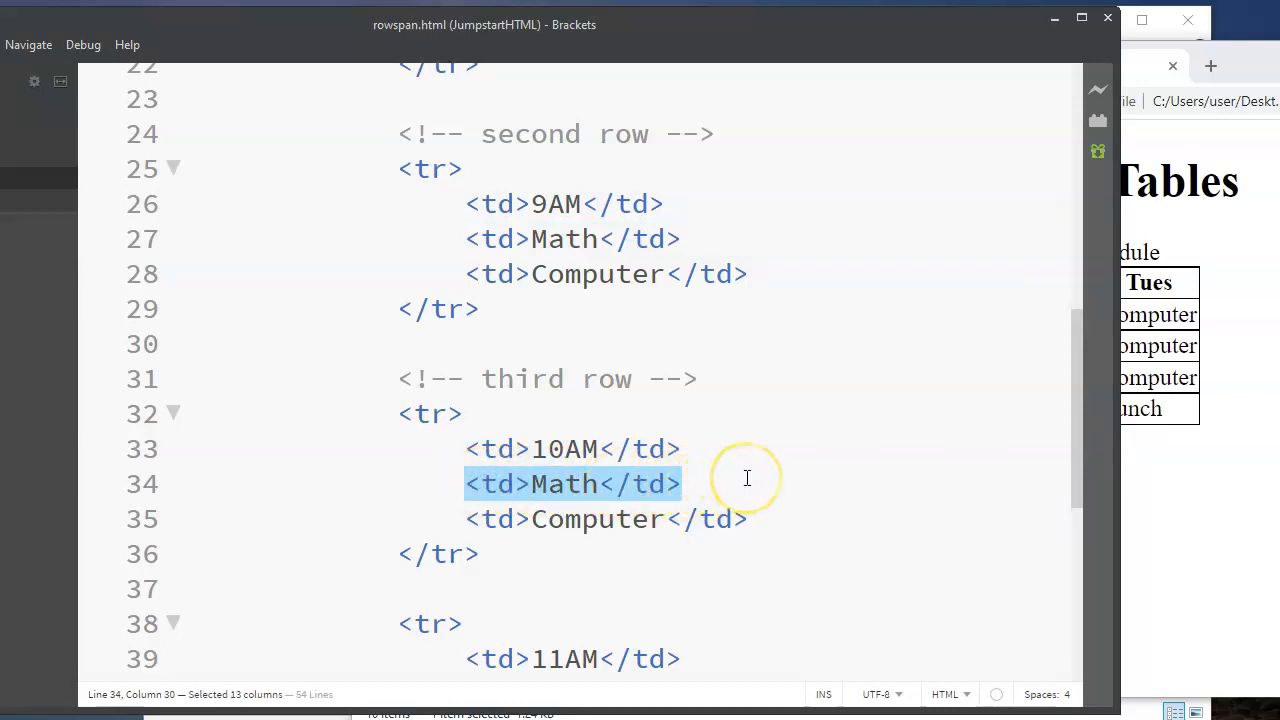
key(Delete)
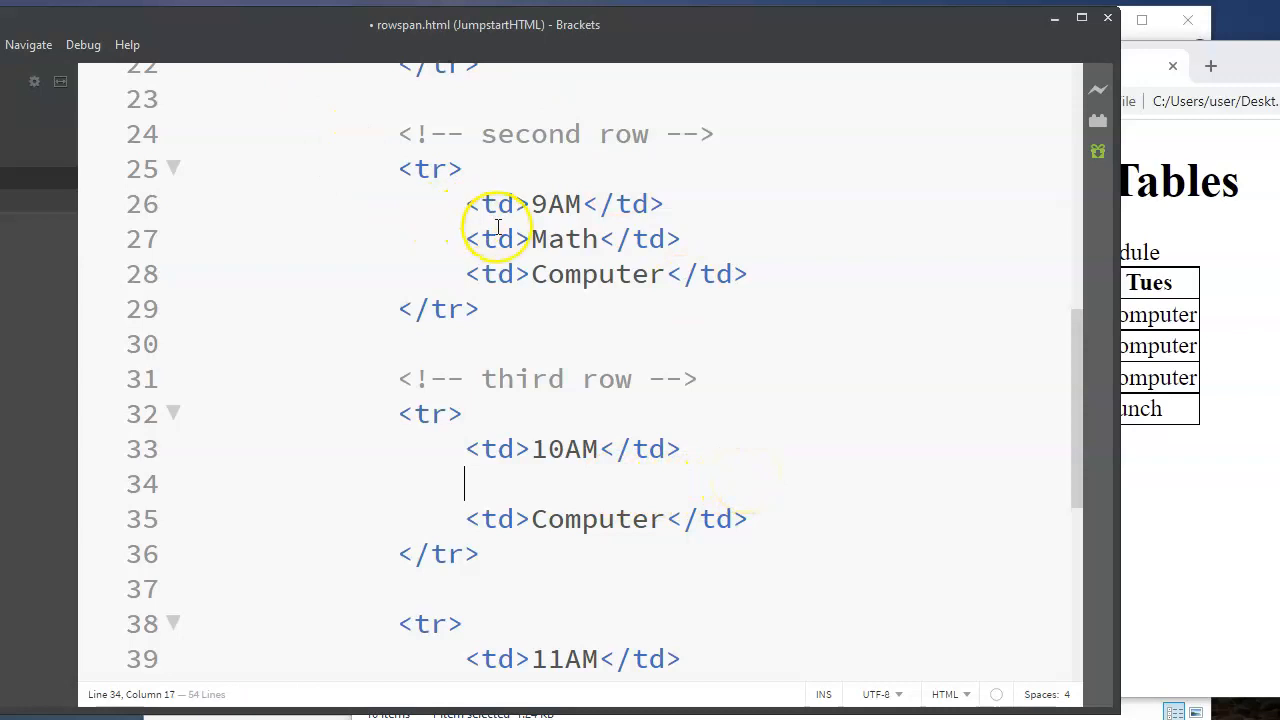
text(r)
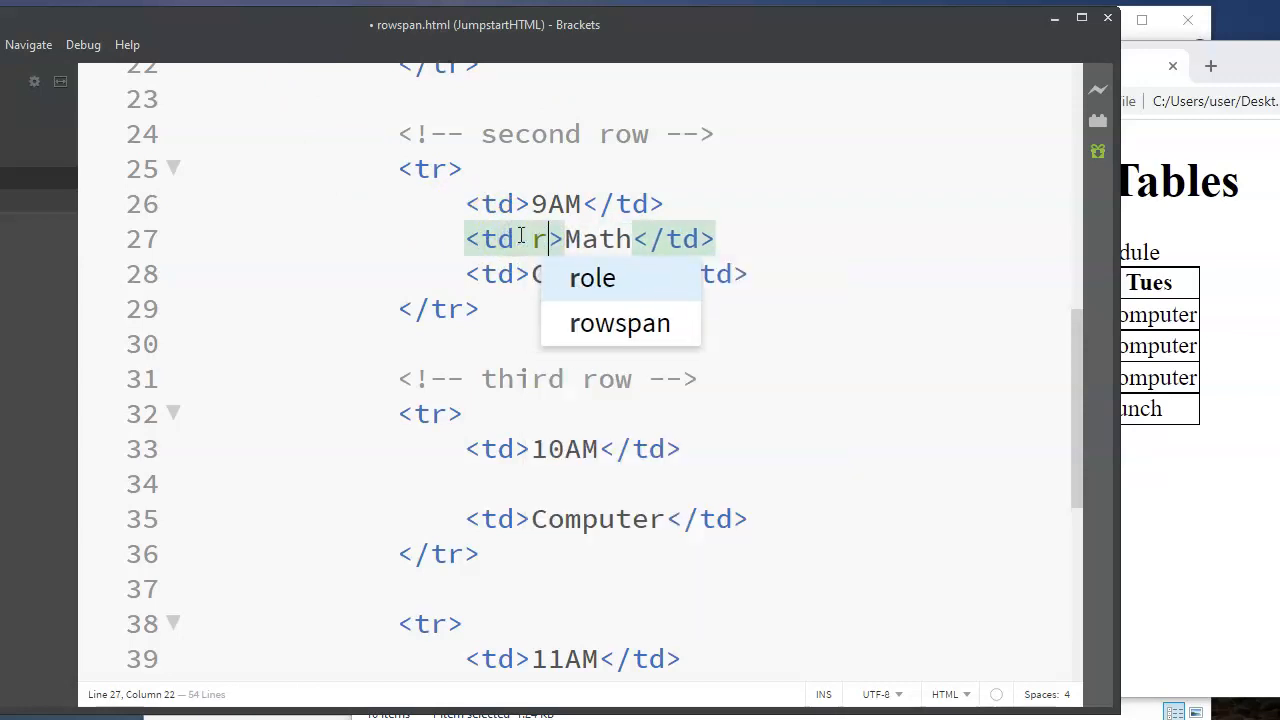
click(620, 322)
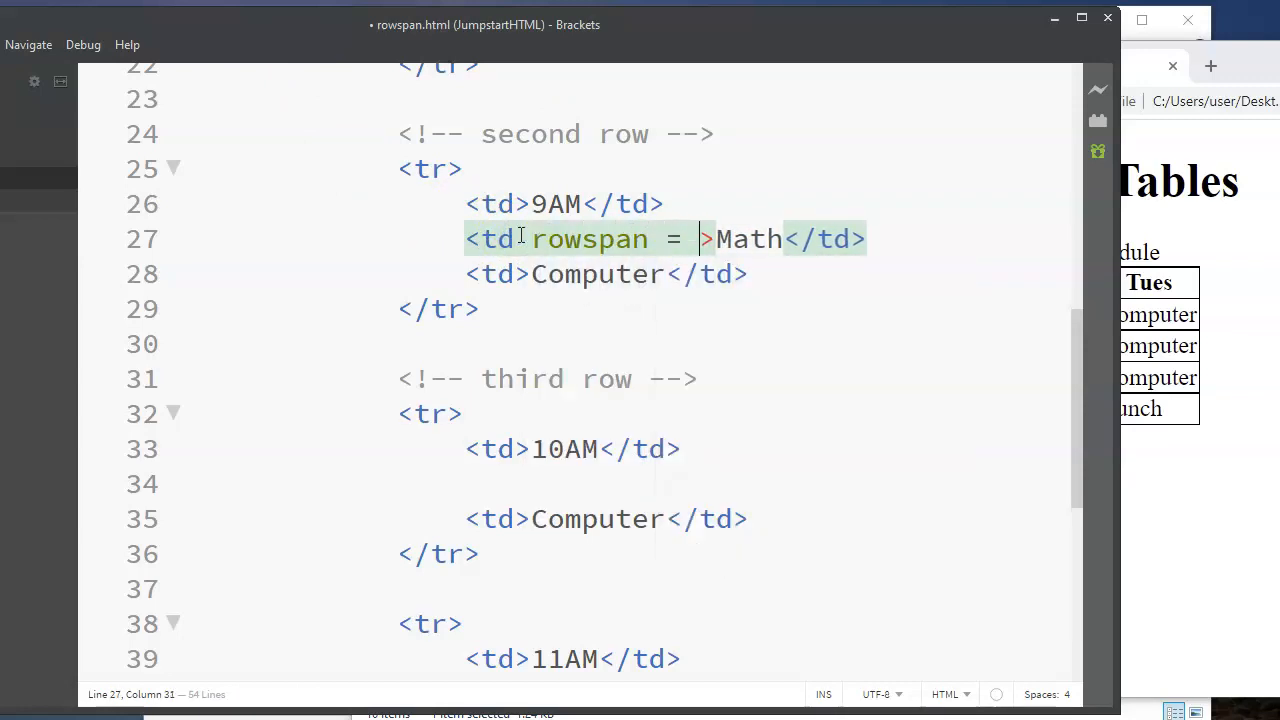
text("2")
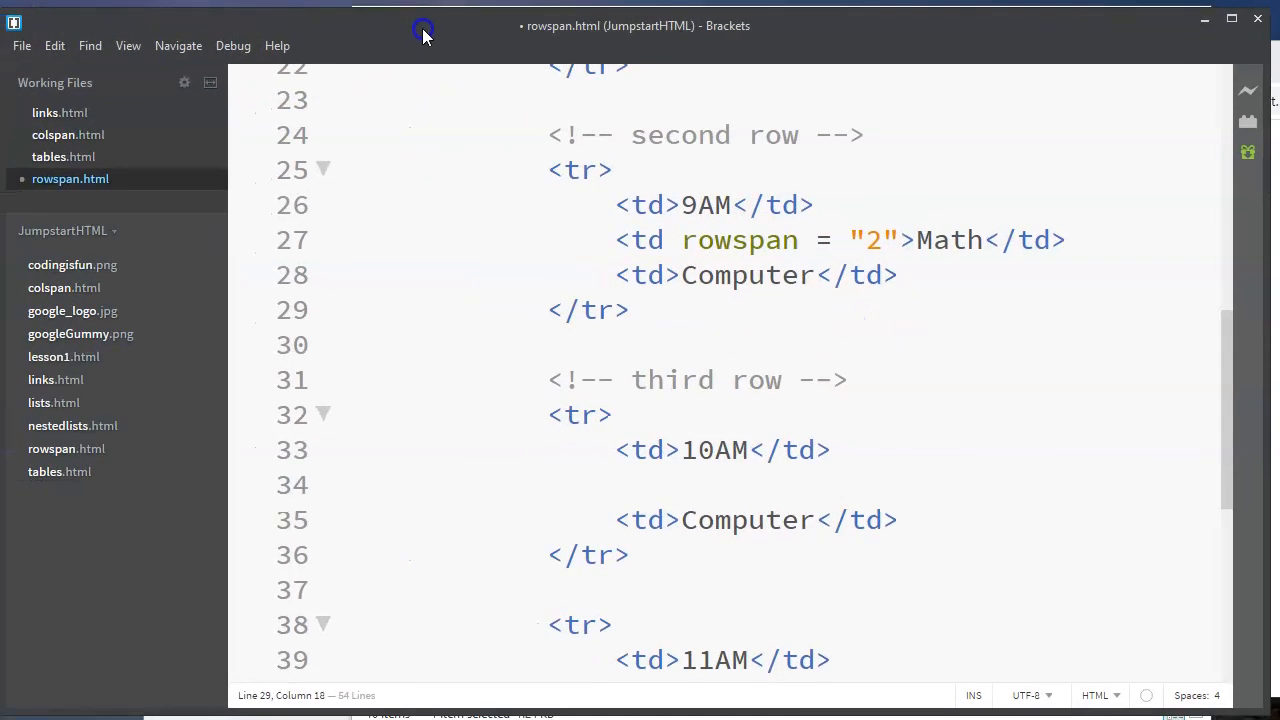
Step: Save all files so Chrome's preview shows Math spanning the 9AM and 10AM rows
click(20, 46)
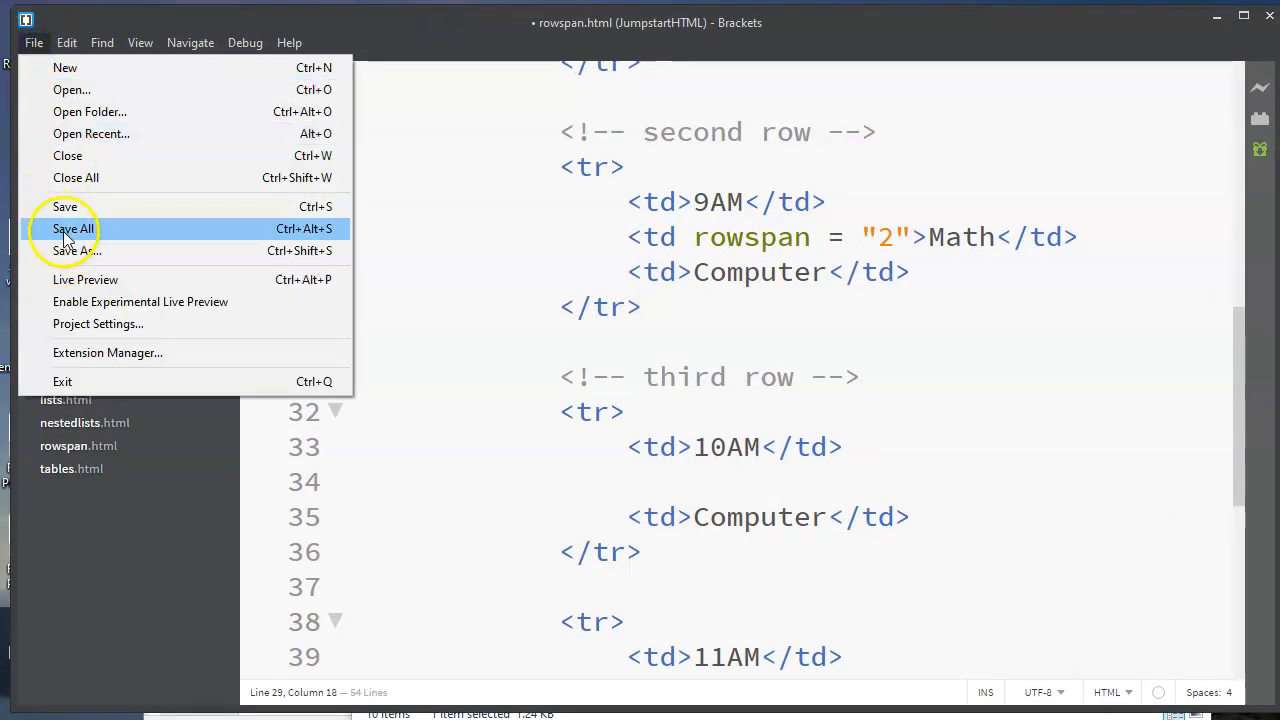
click(72, 228)
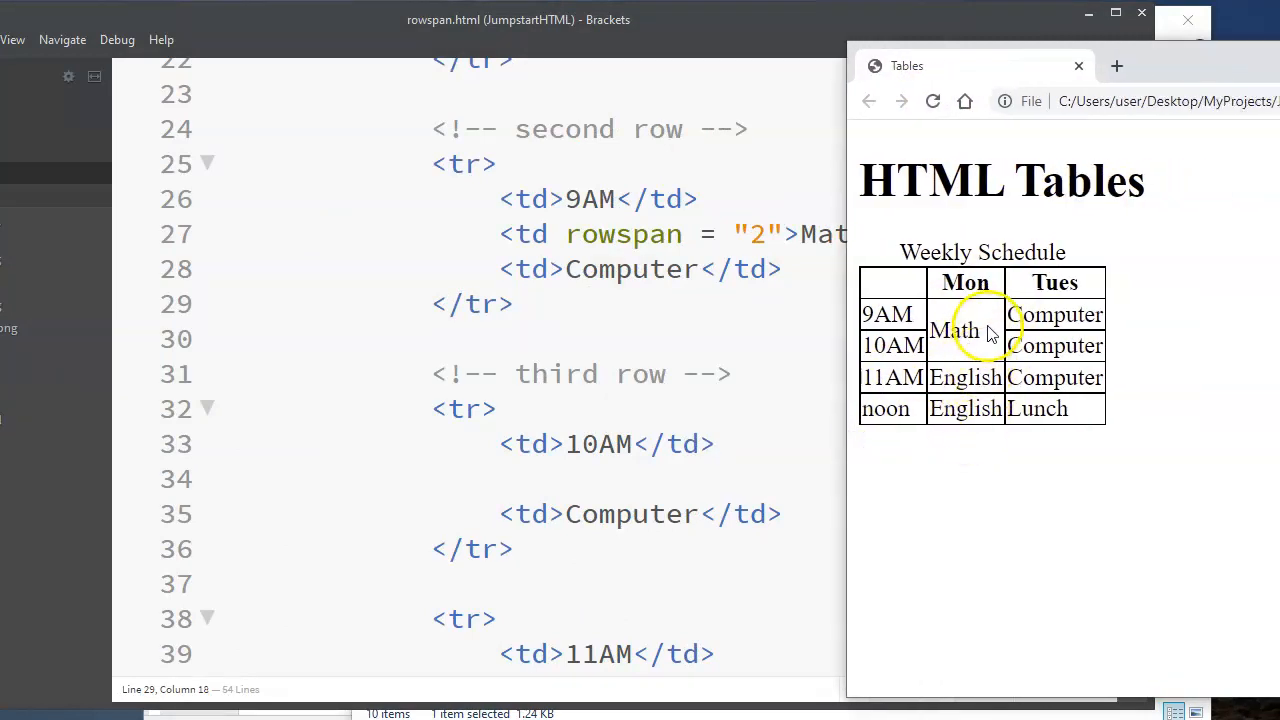
mouse_move(1084, 424)
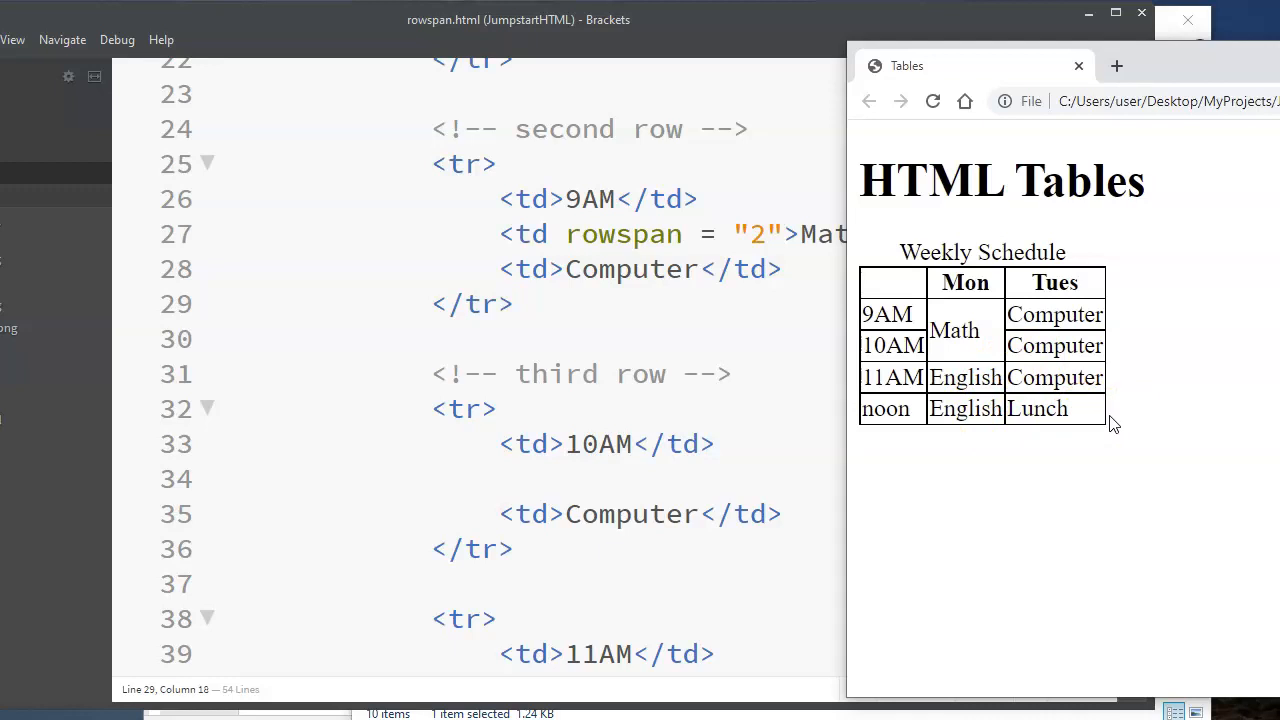
mouse_move(1108, 138)
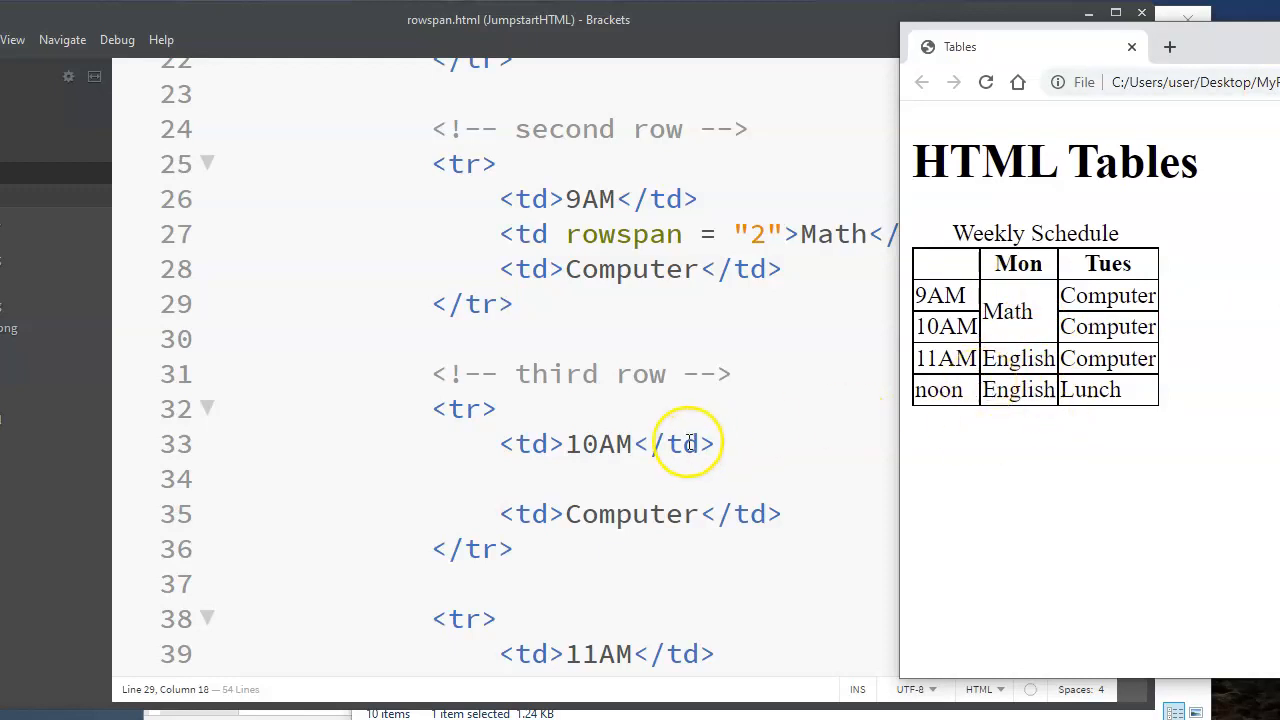
Step: Delete the noon row's English <td> and give the 11AM English <td> rowspan="2"
scroll(down, 3)
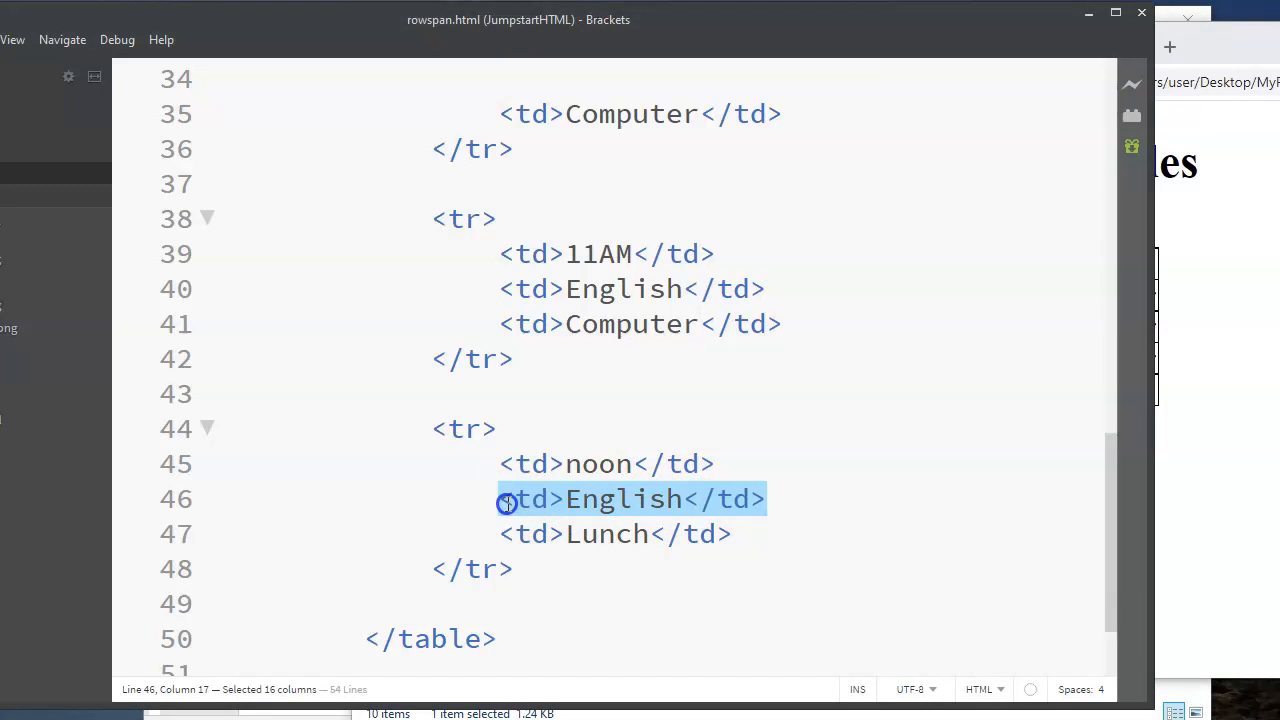
key(Delete)
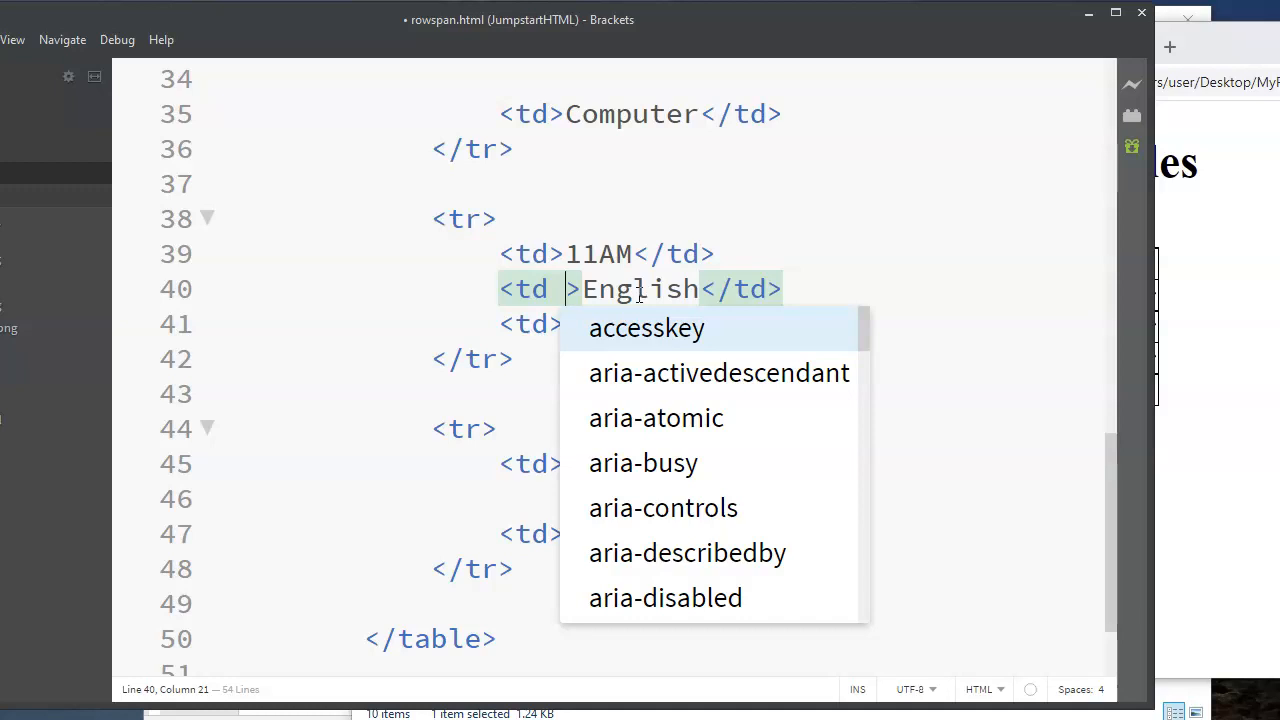
text(rowspan =)
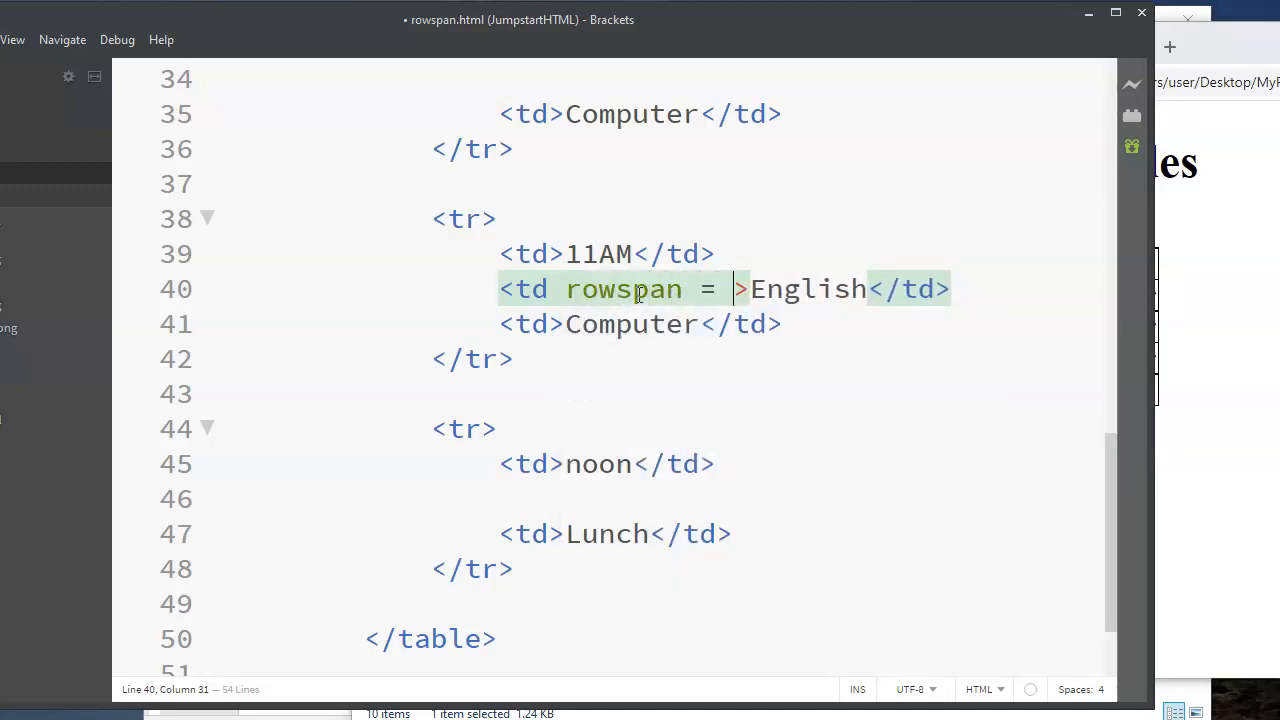
text("2")
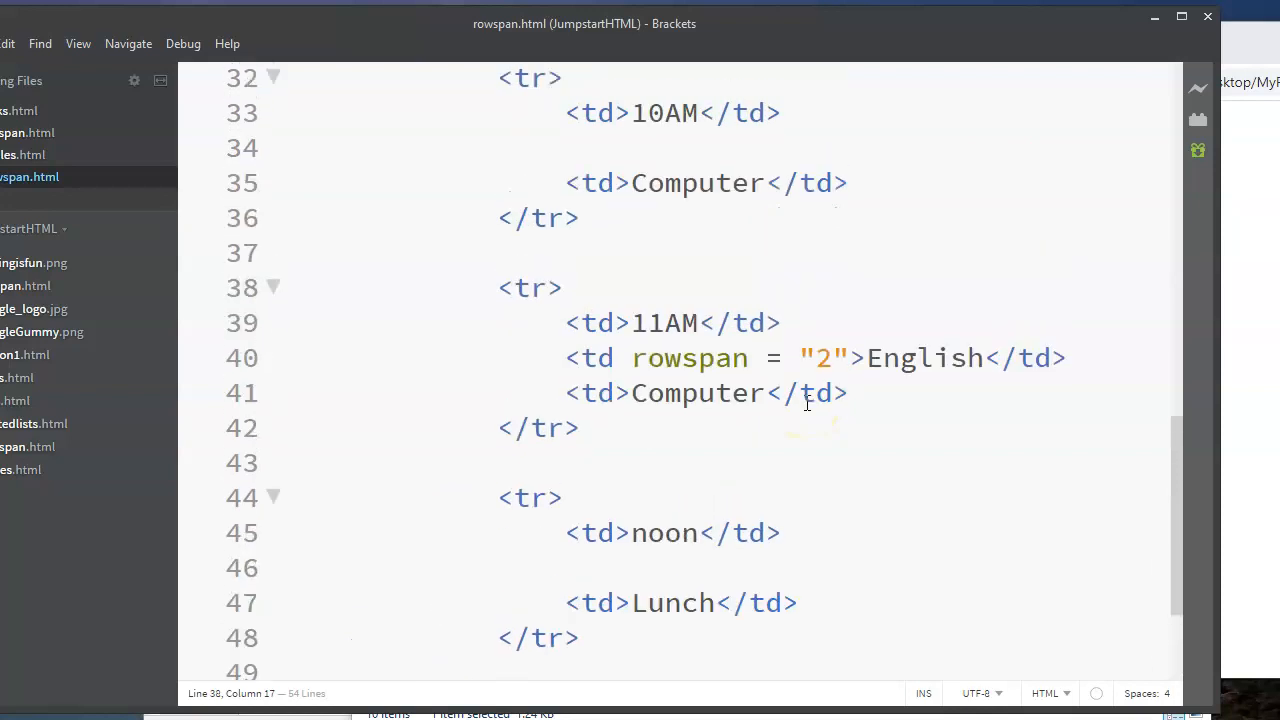
Step: Delete the 10AM and 11AM Computer <td>s, give the 9AM Computer <td> rowspan="3", and save
drag(564, 392, 848, 392)
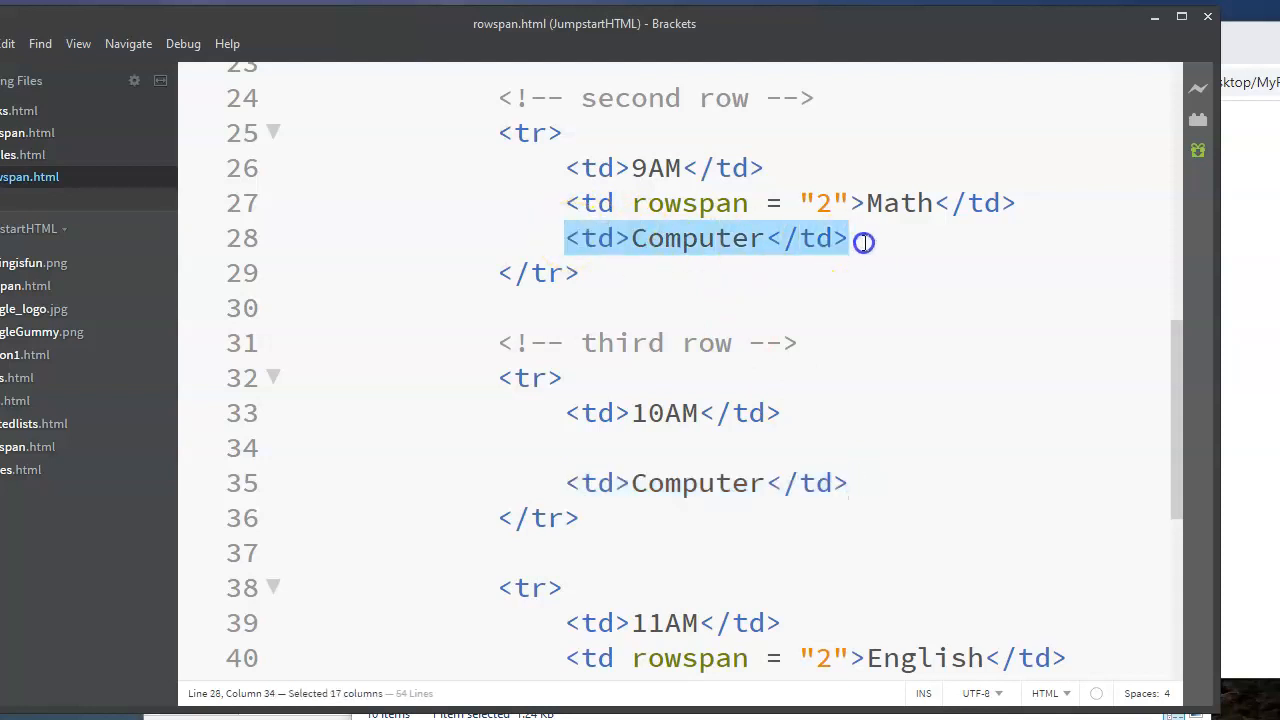
scroll(down, 3)
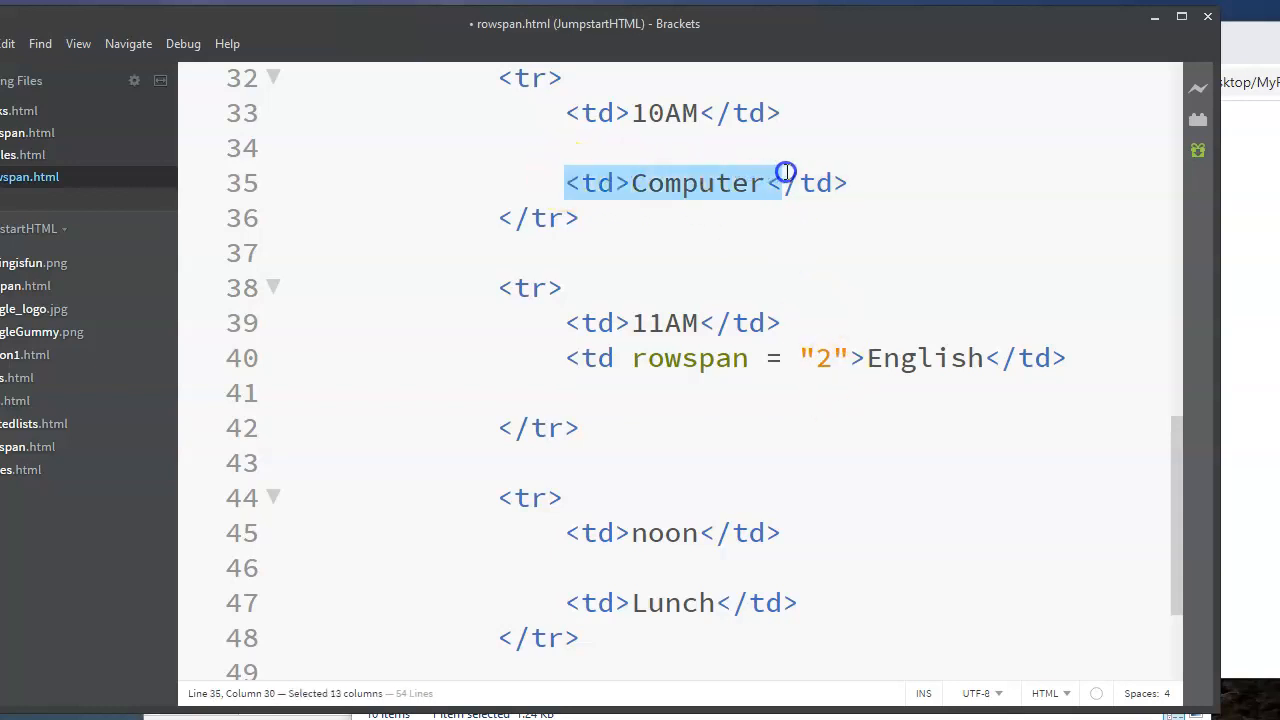
key(Delete)
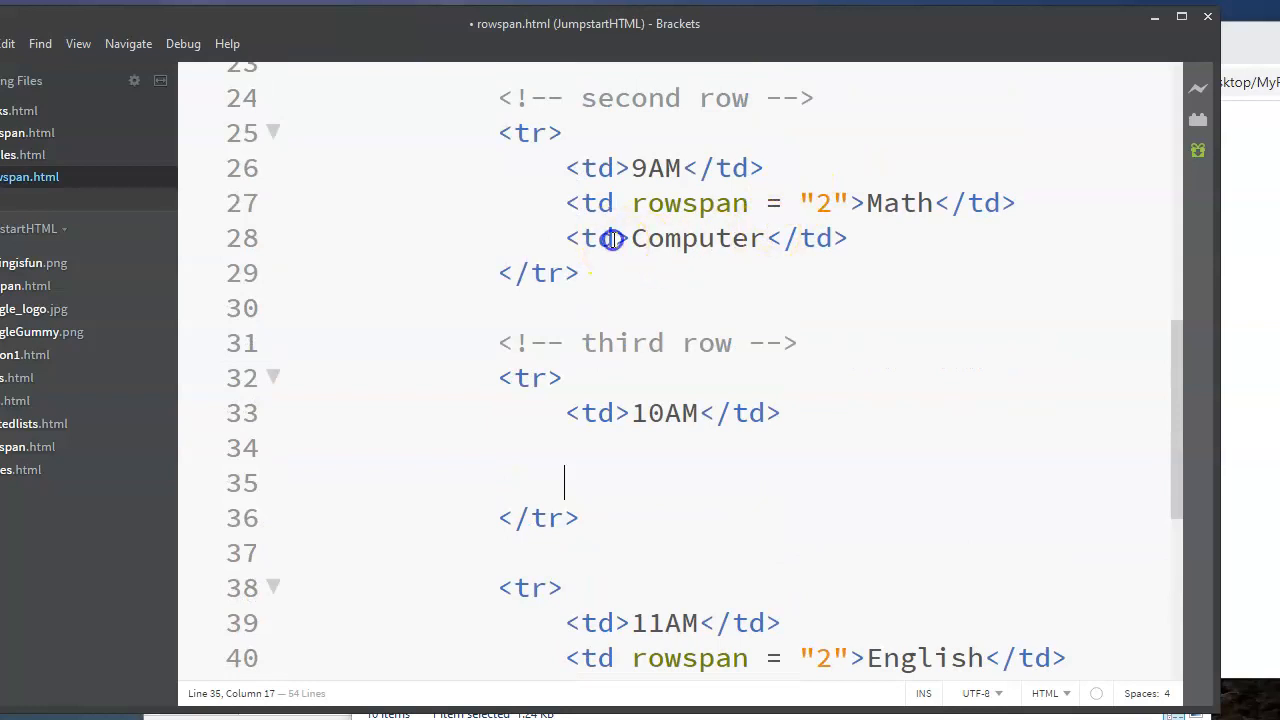
text(rowspan = "3)
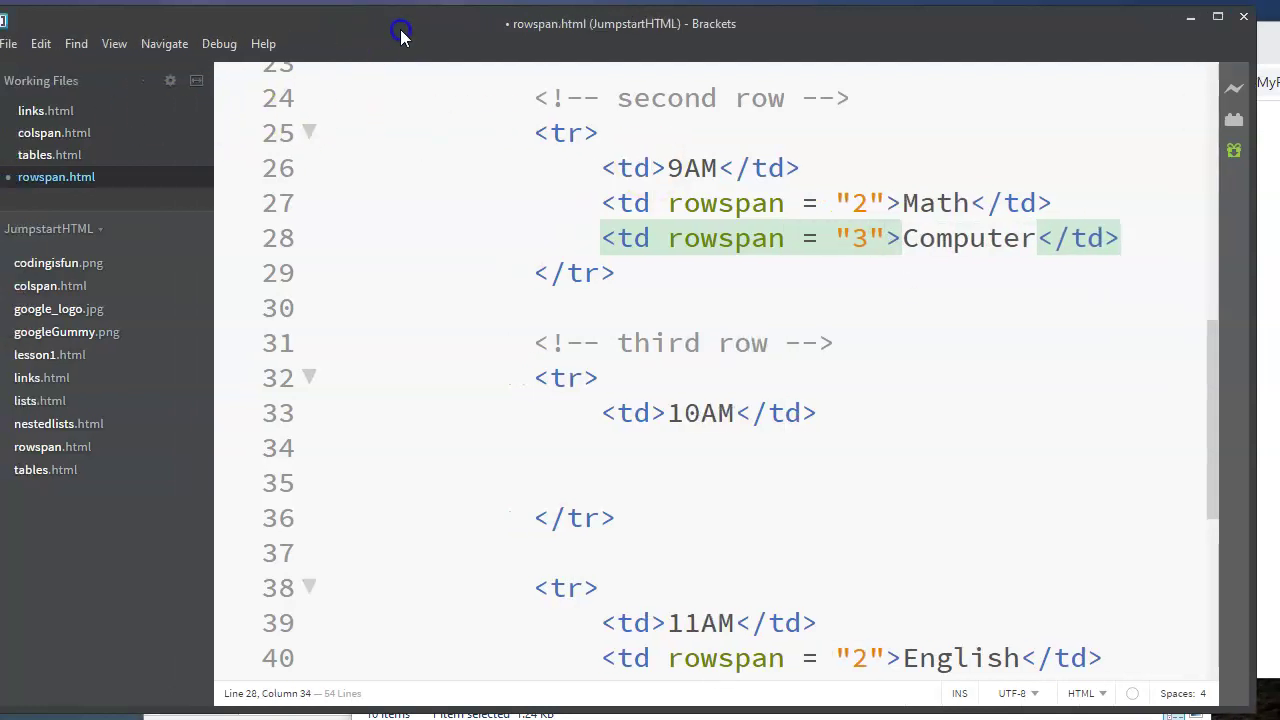
click(12, 44)
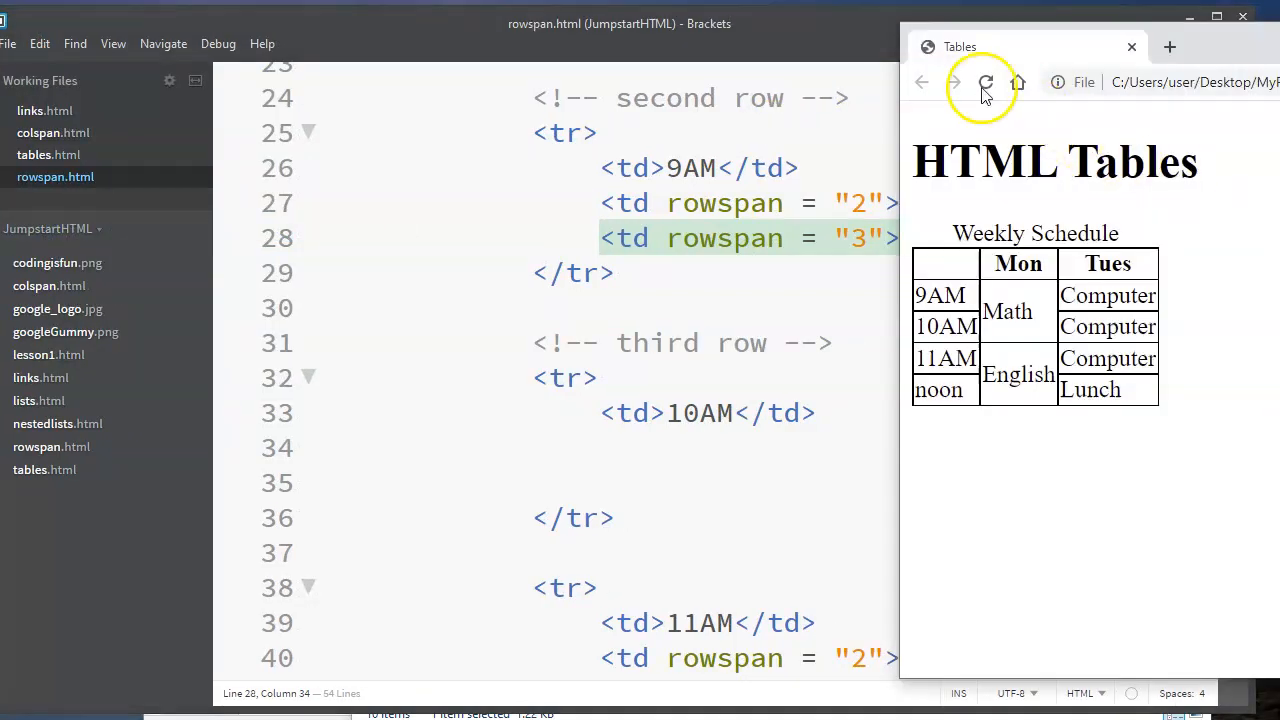
Step: Reload Chrome so Computer Lab spans 9AM through 11AM beside the two-row Math and English cells
click(984, 84)
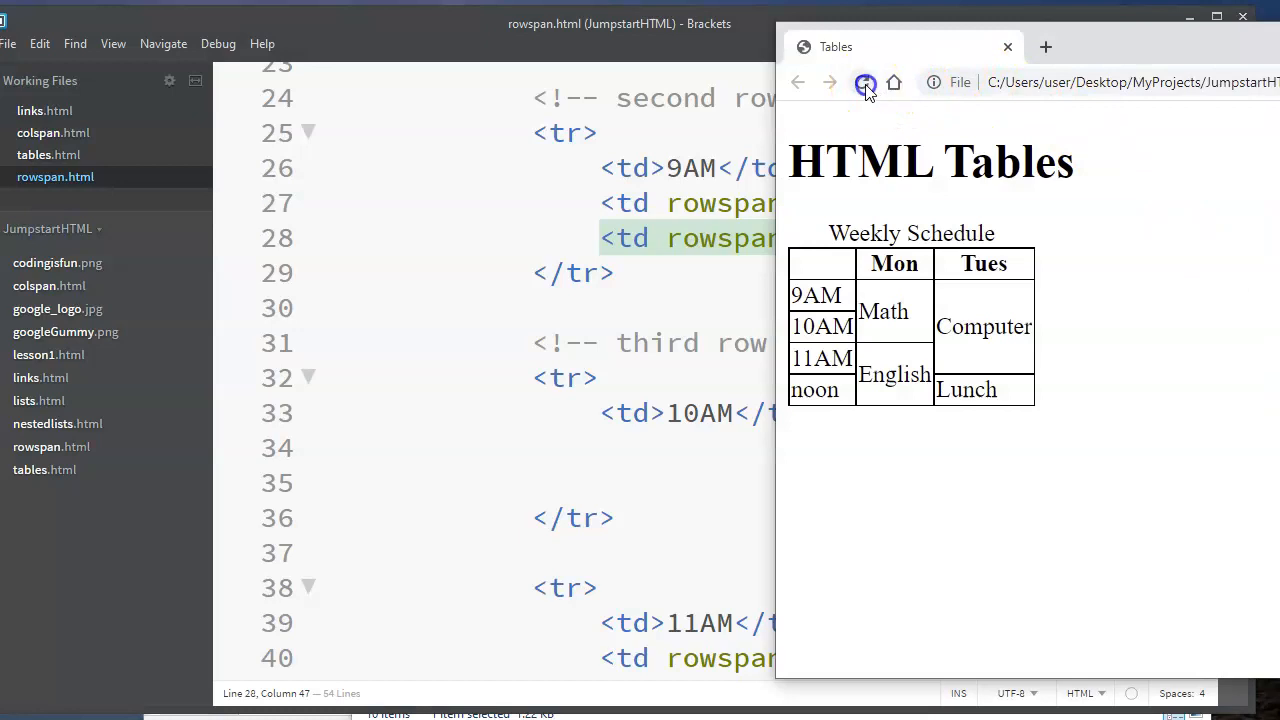
click(864, 82)
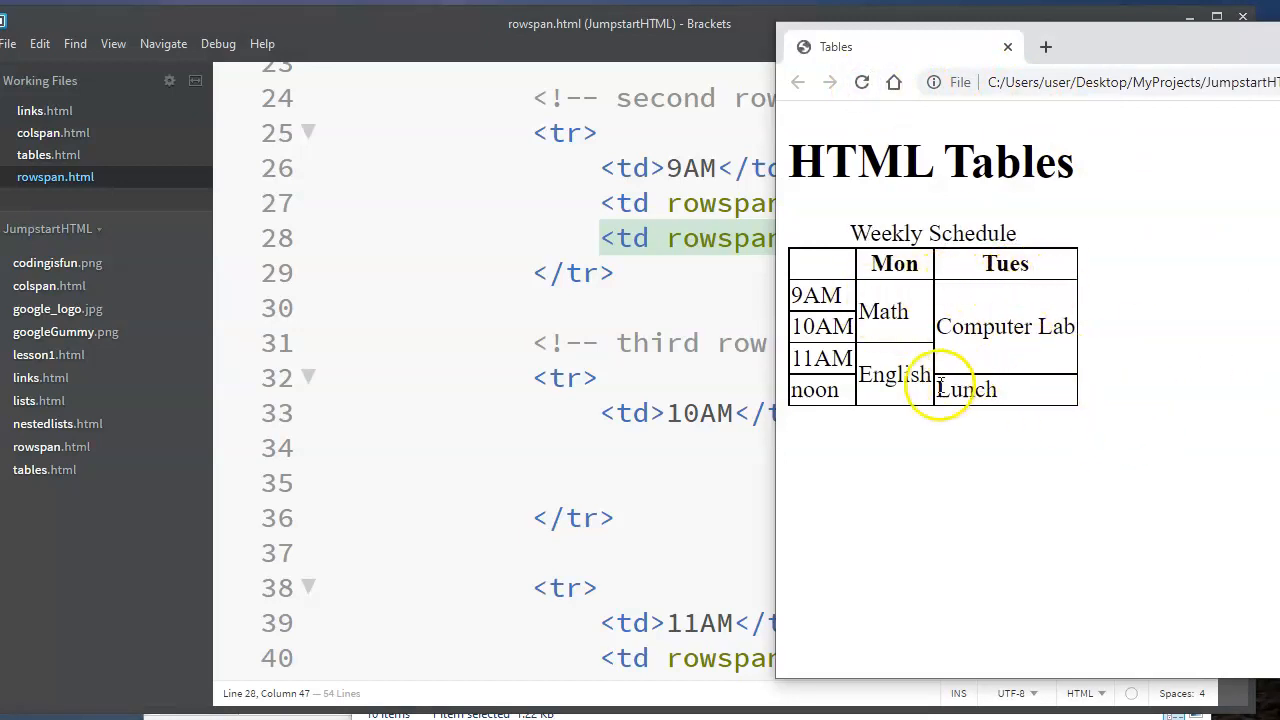
mouse_move(928, 340)
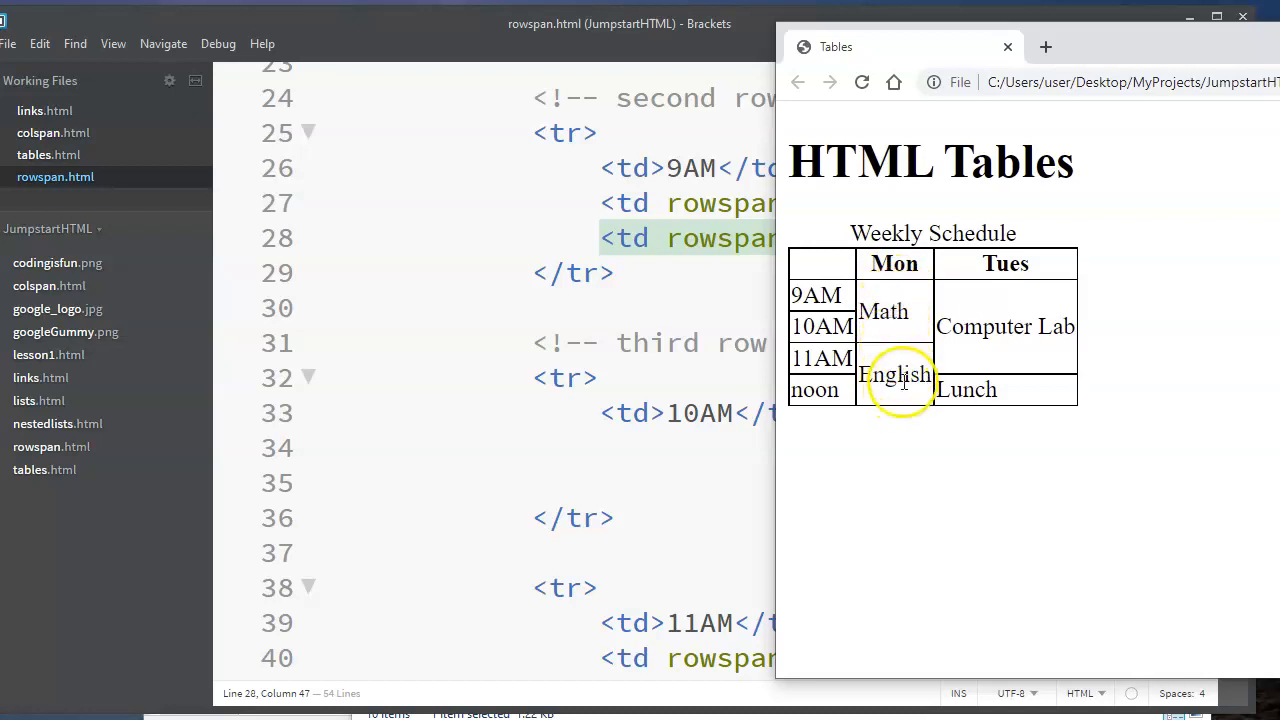
mouse_move(1096, 50)
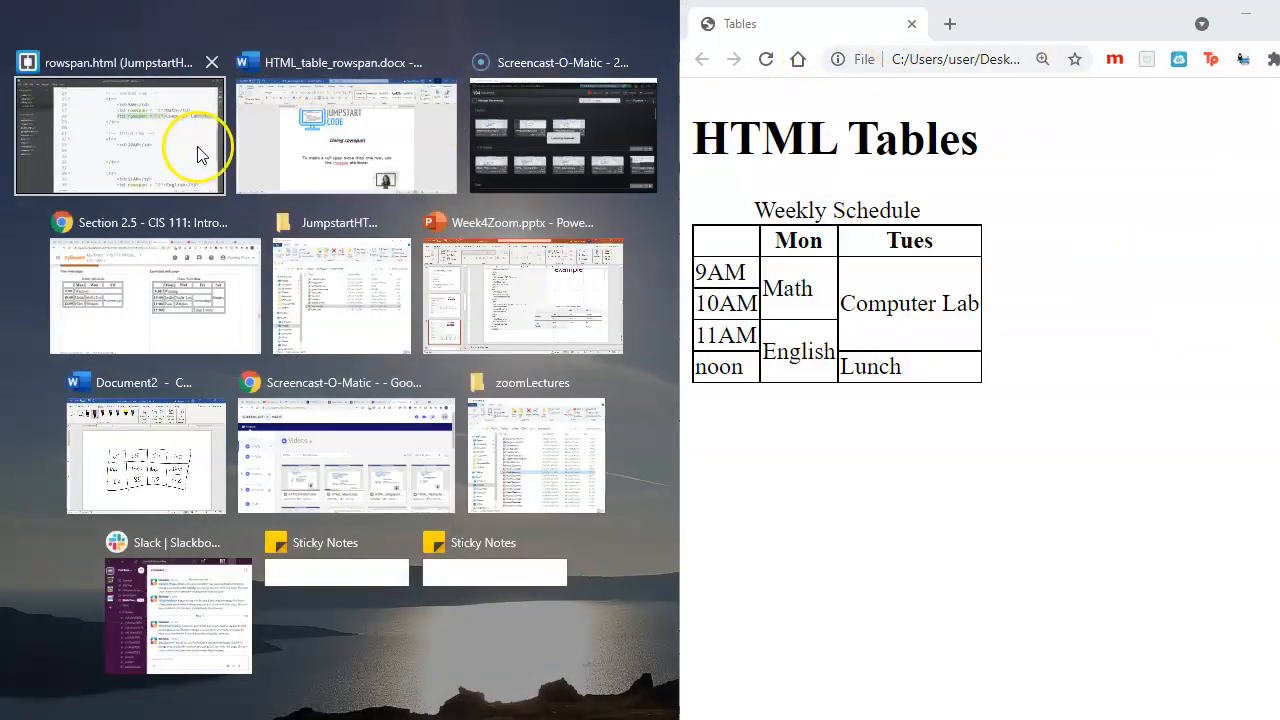
mouse_move(922, 688)
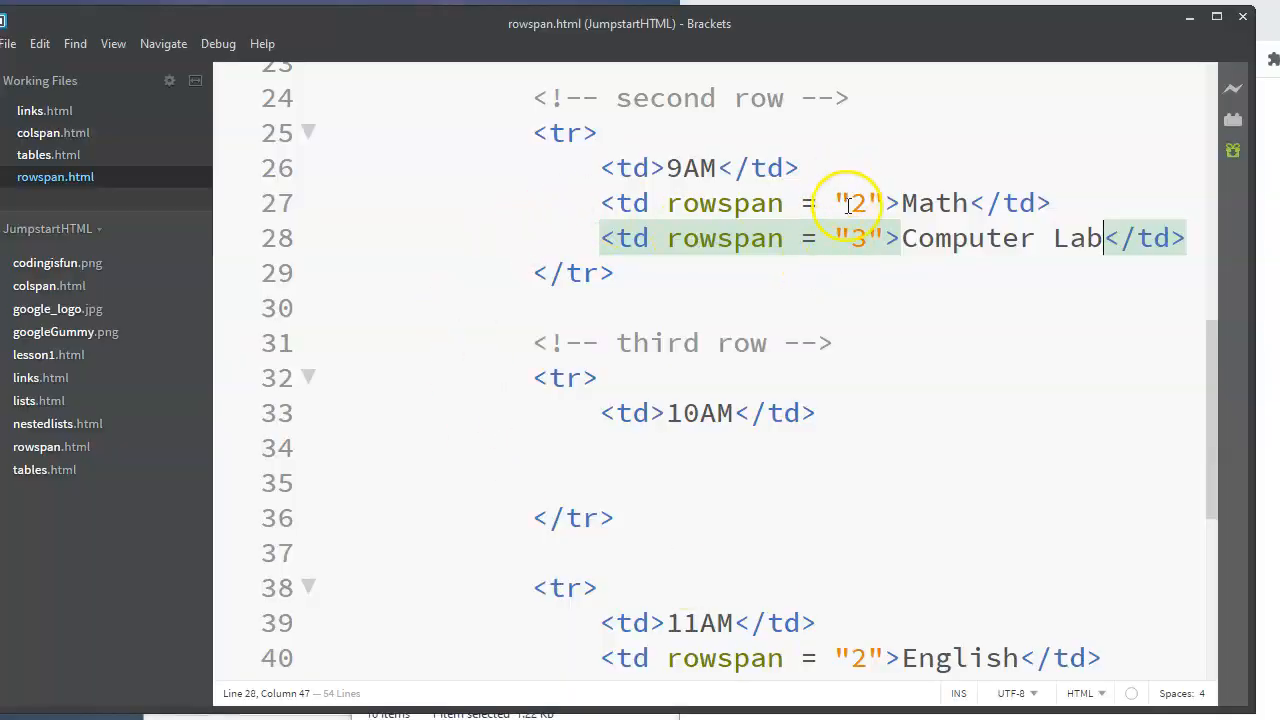
mouse_move(824, 460)
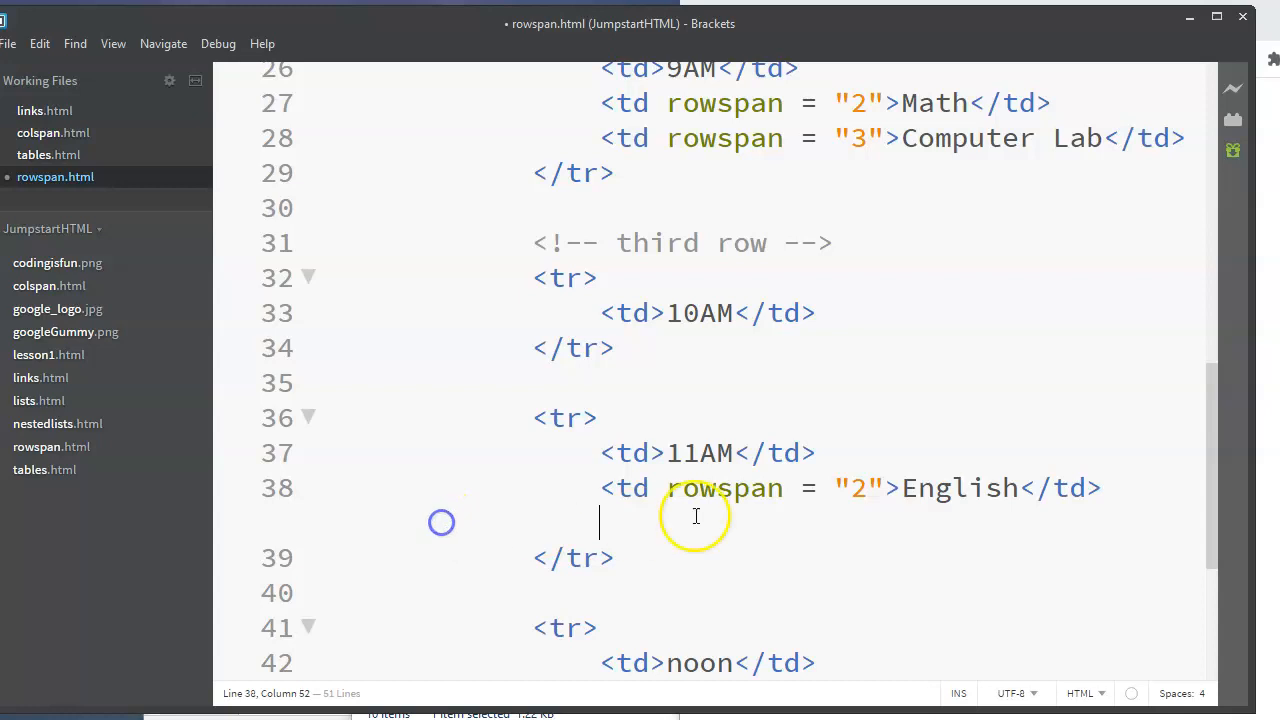
Step: Scroll through the table code to check the tidied 10AM, 11AM and noon <tr> blocks
scroll(down, 3)
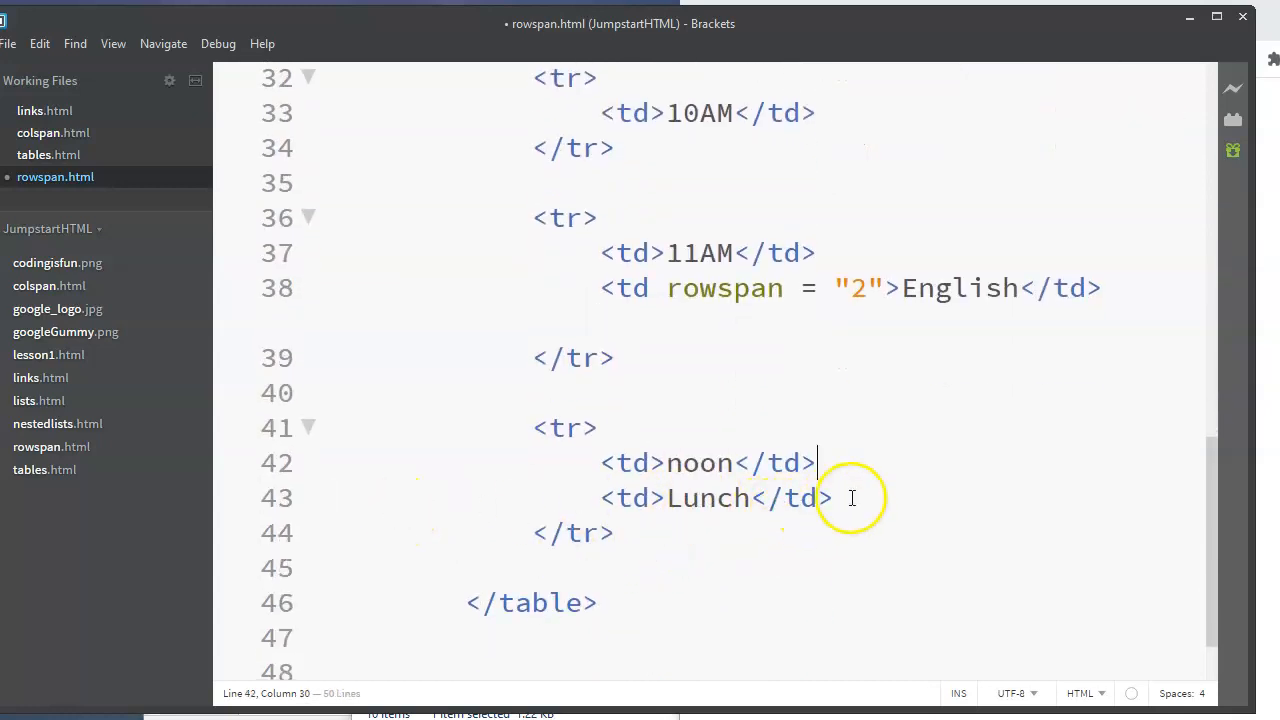
scroll(up, 3)
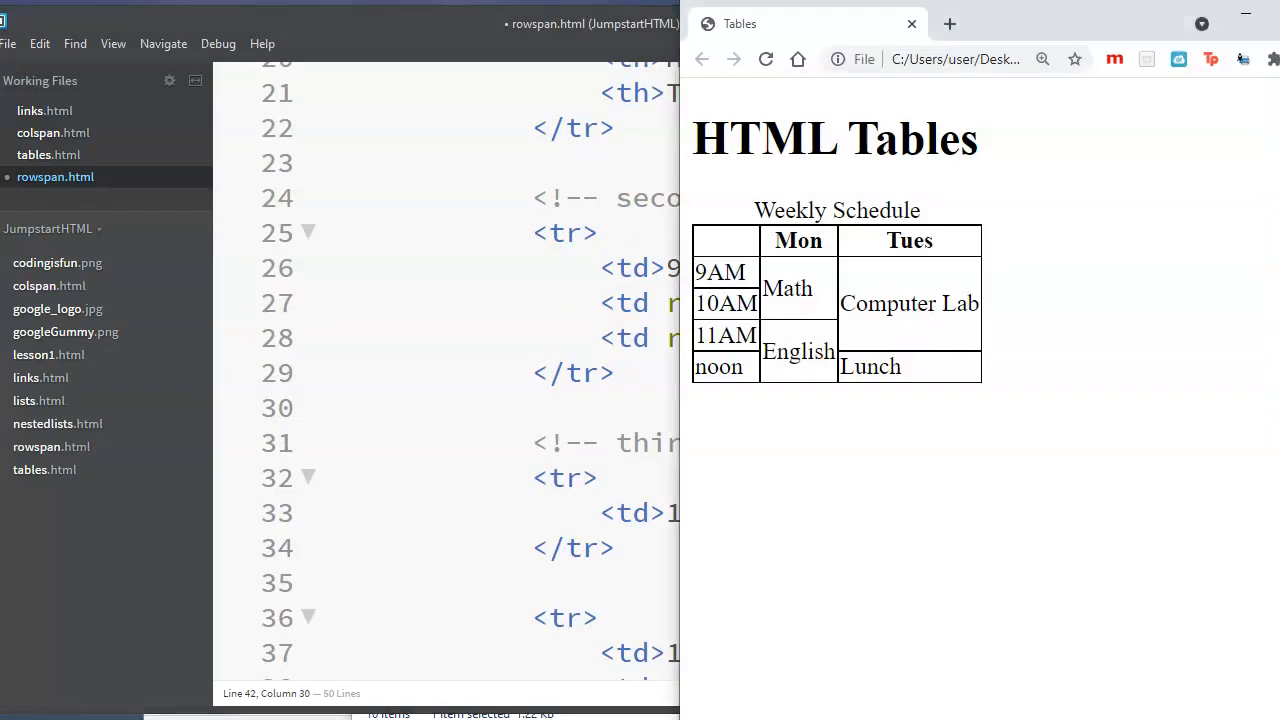
mouse_move(1072, 158)
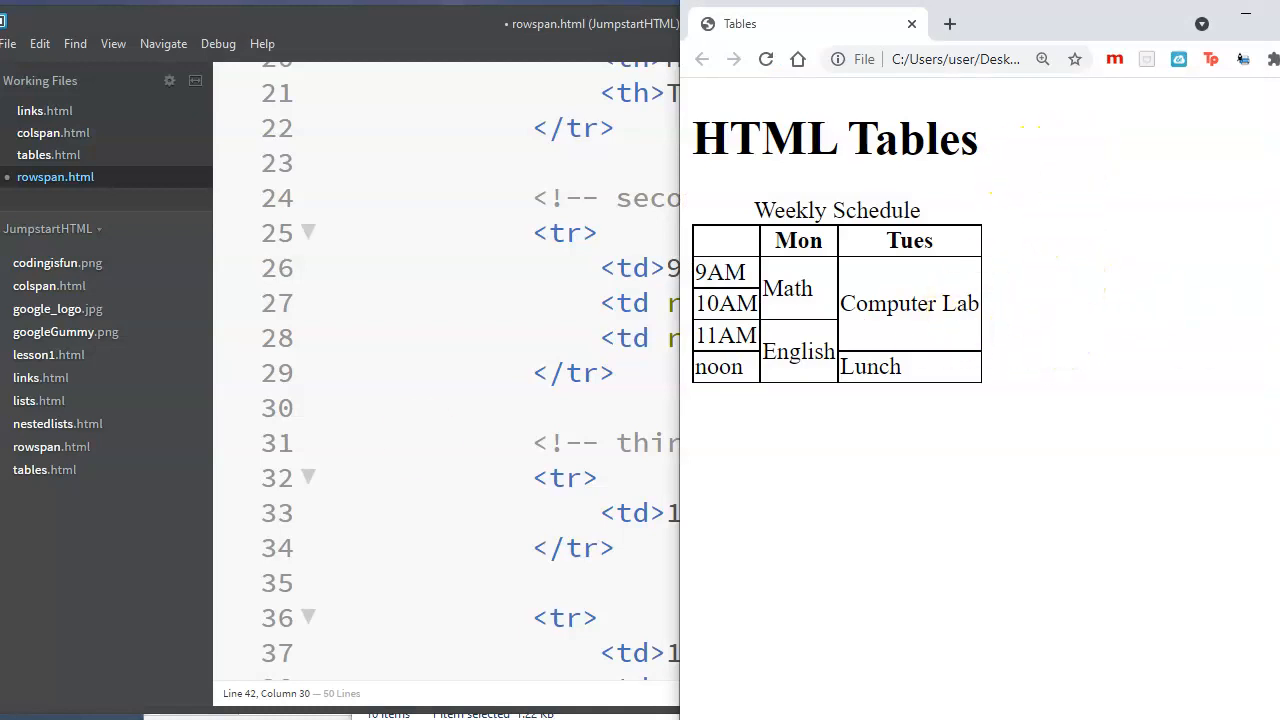
mouse_move(44, 692)
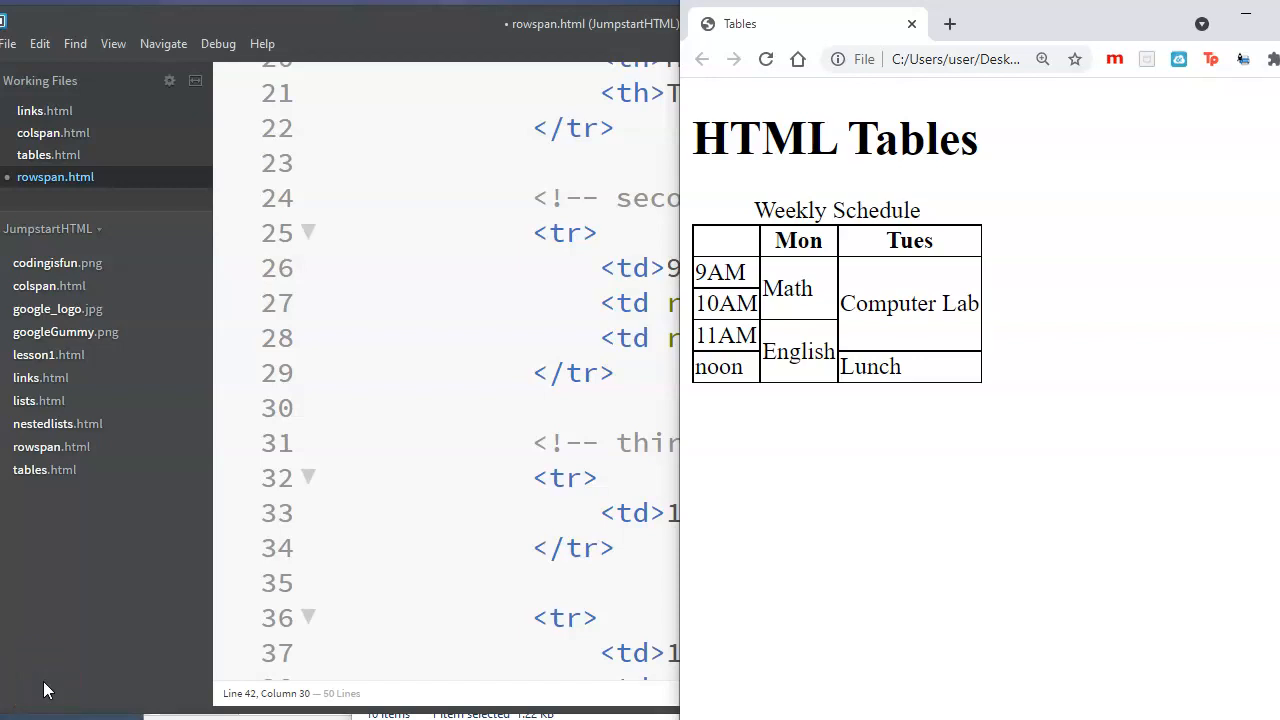